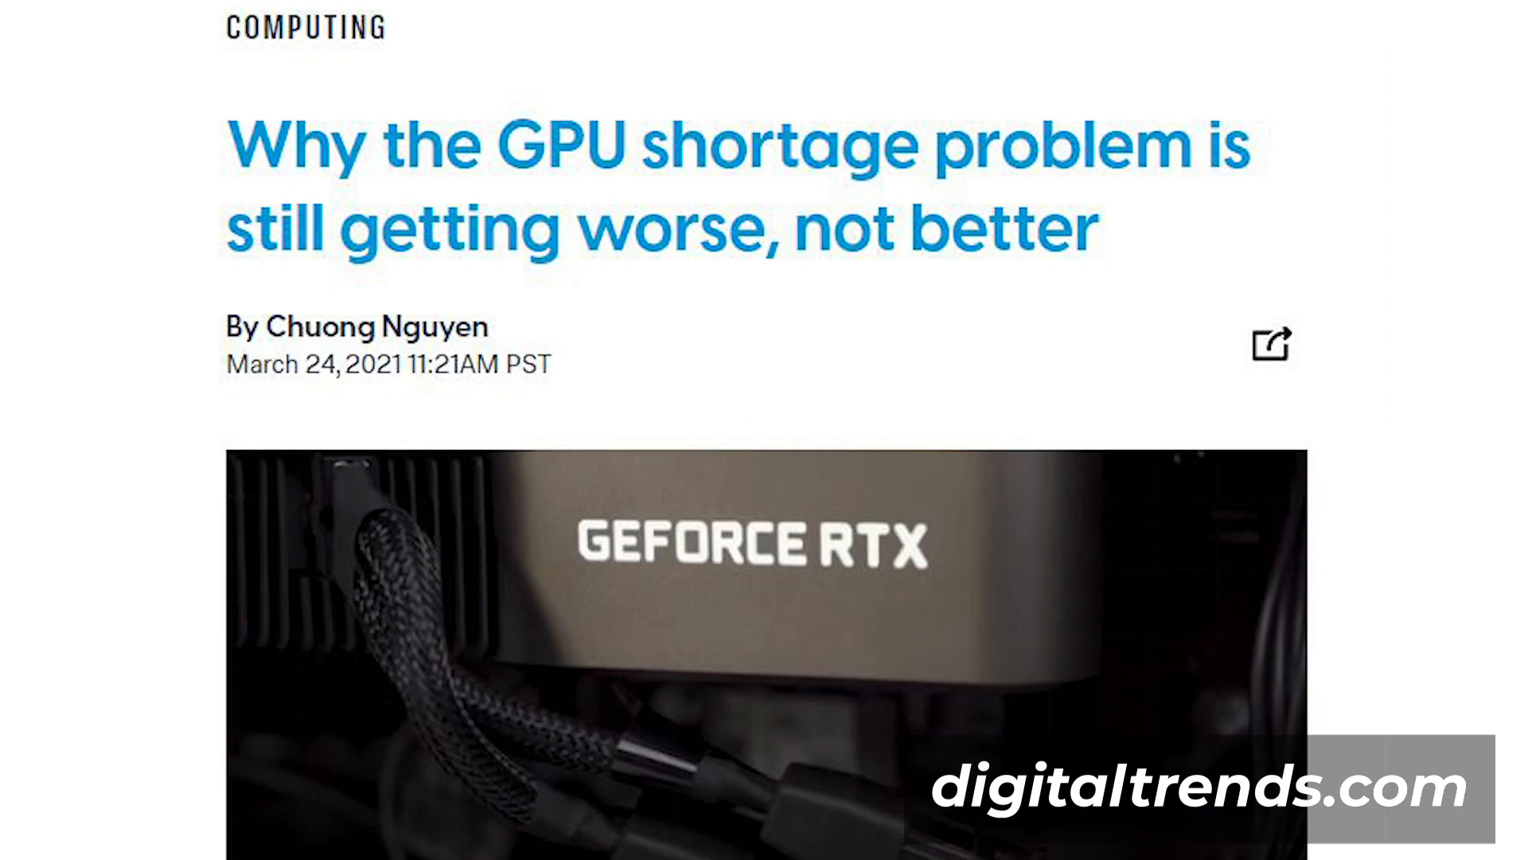
Step: Reach the GPU calculator and start editing the 480 card-count field
scroll(down, 3)
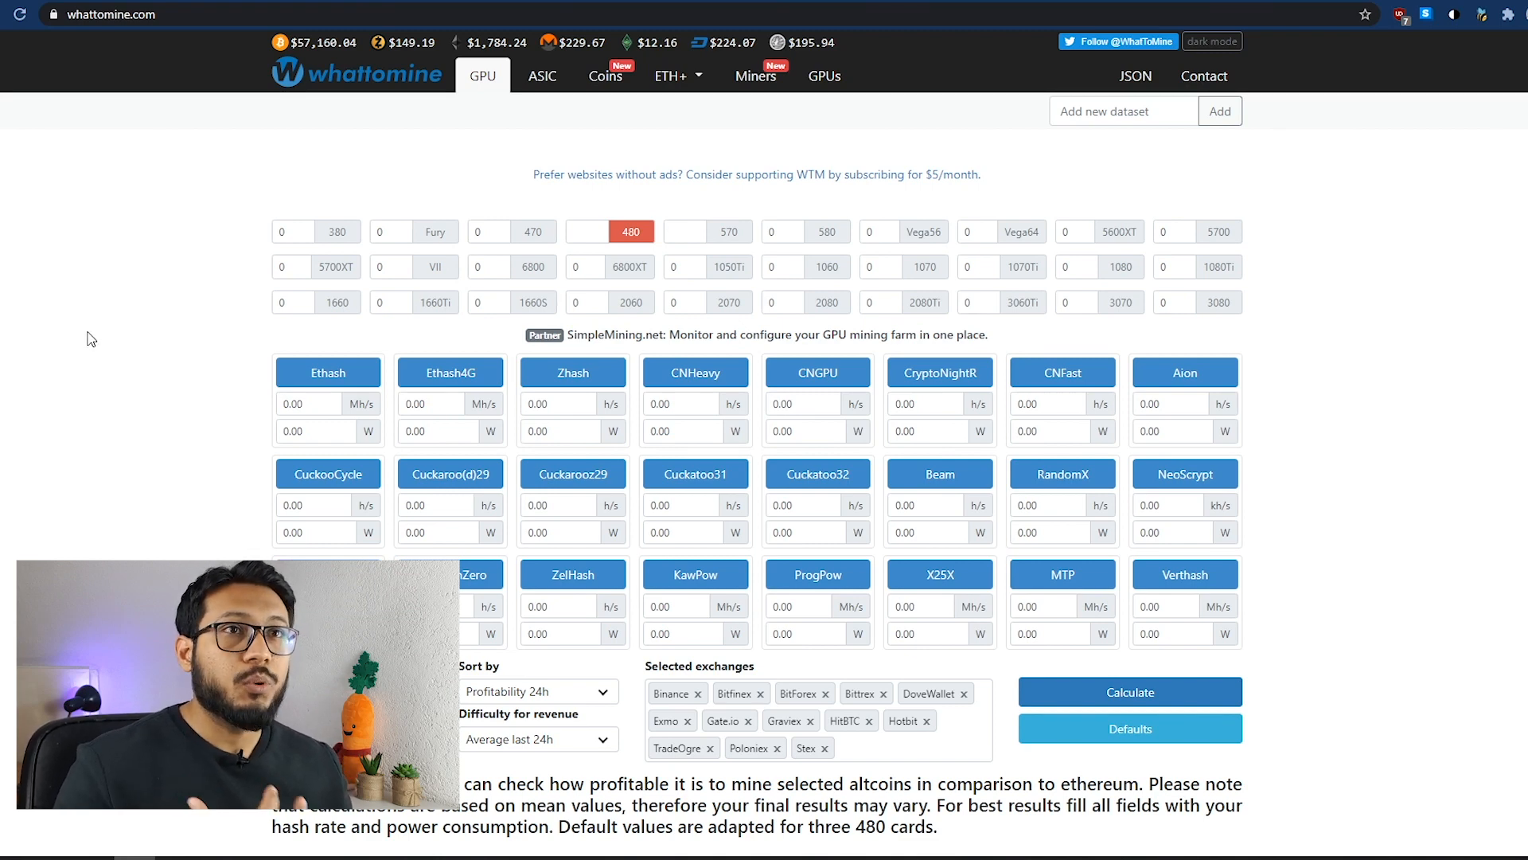
mouse_move(351, 256)
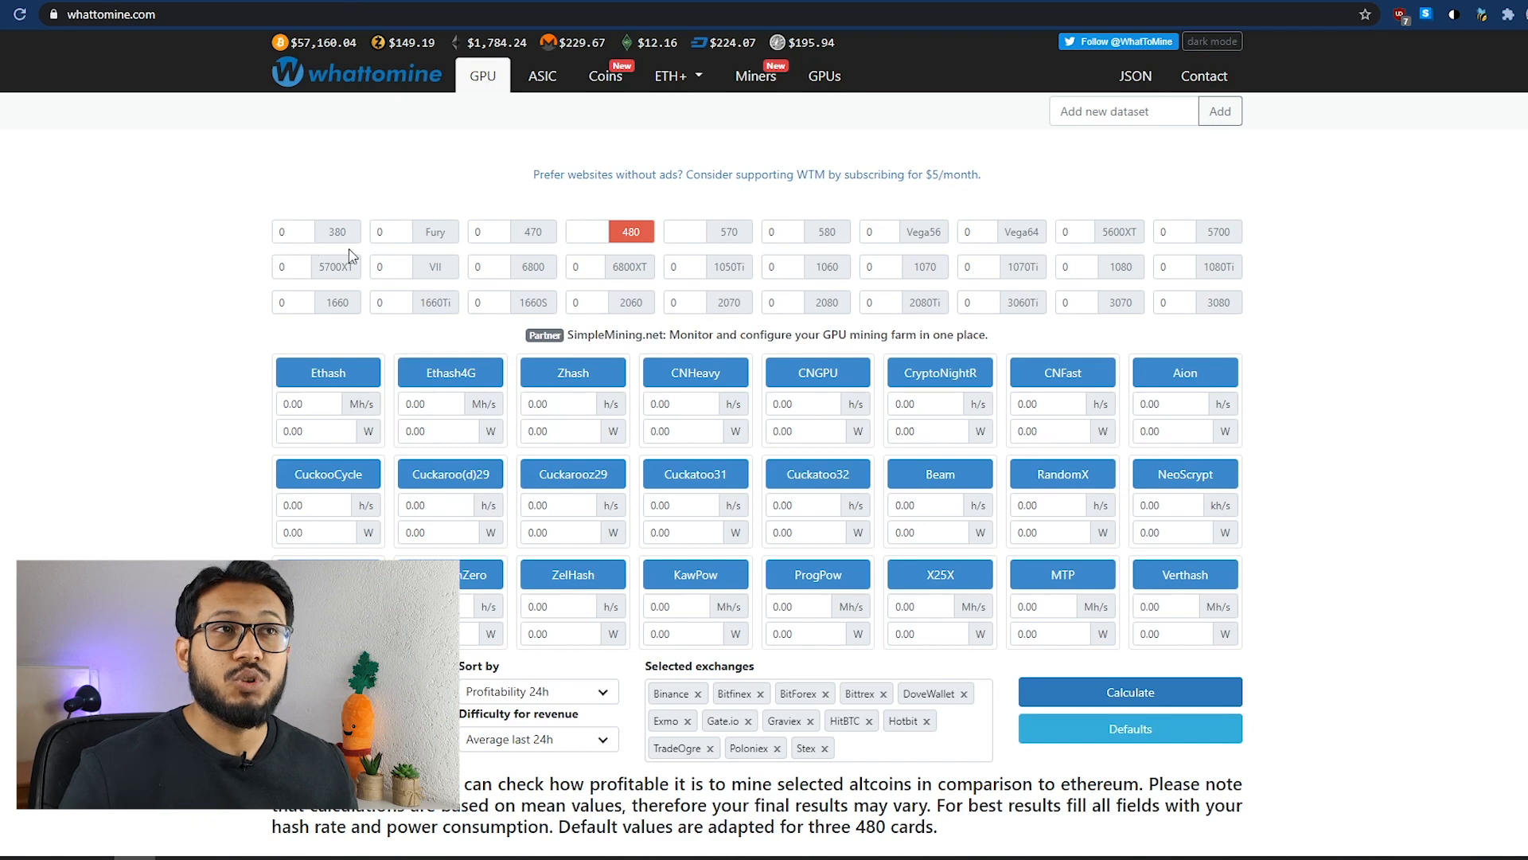
click(587, 231)
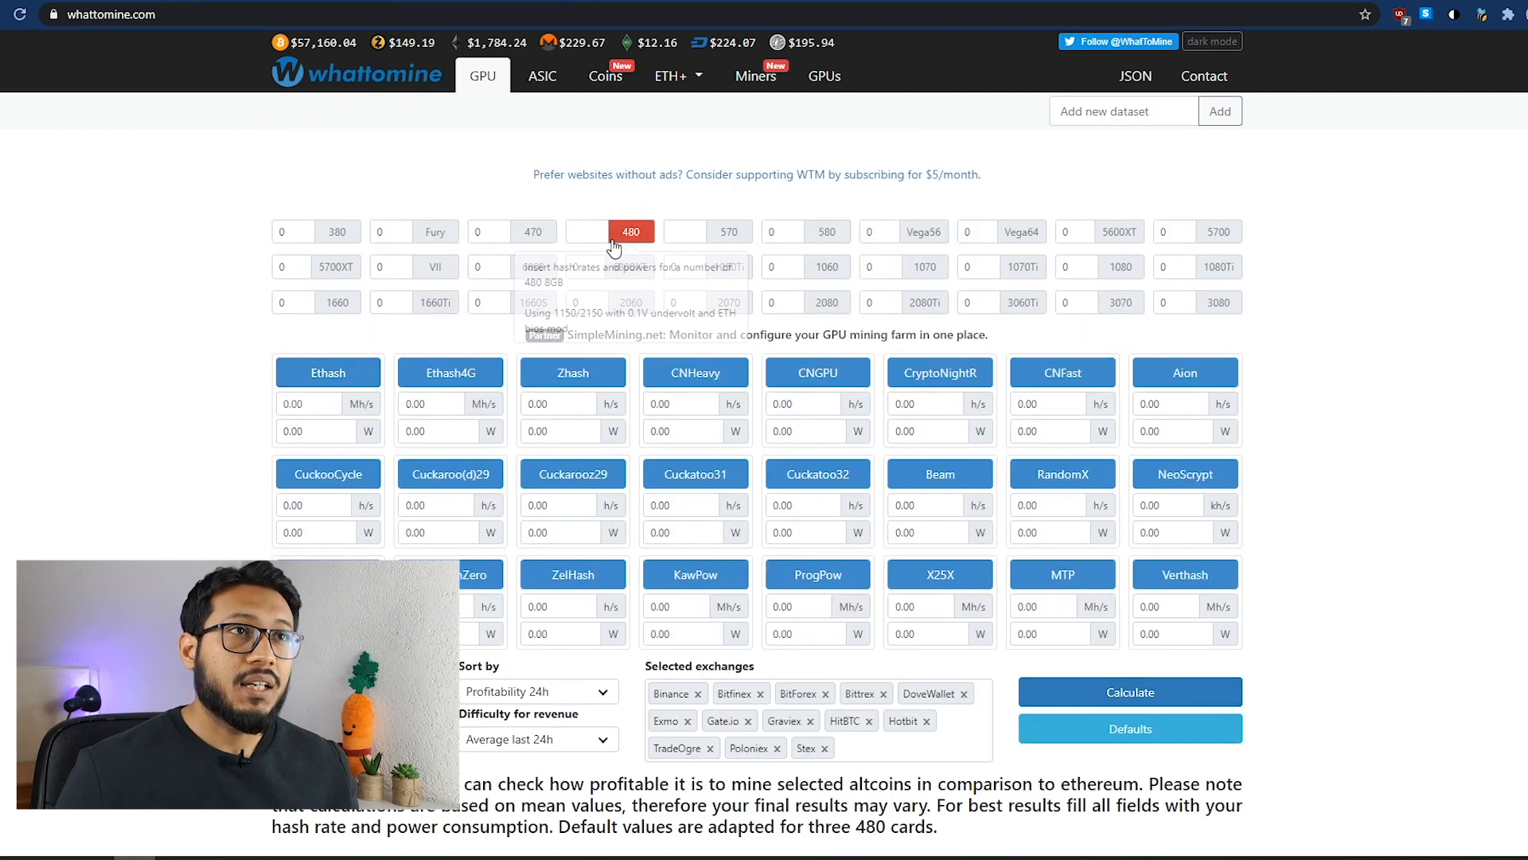
click(587, 231)
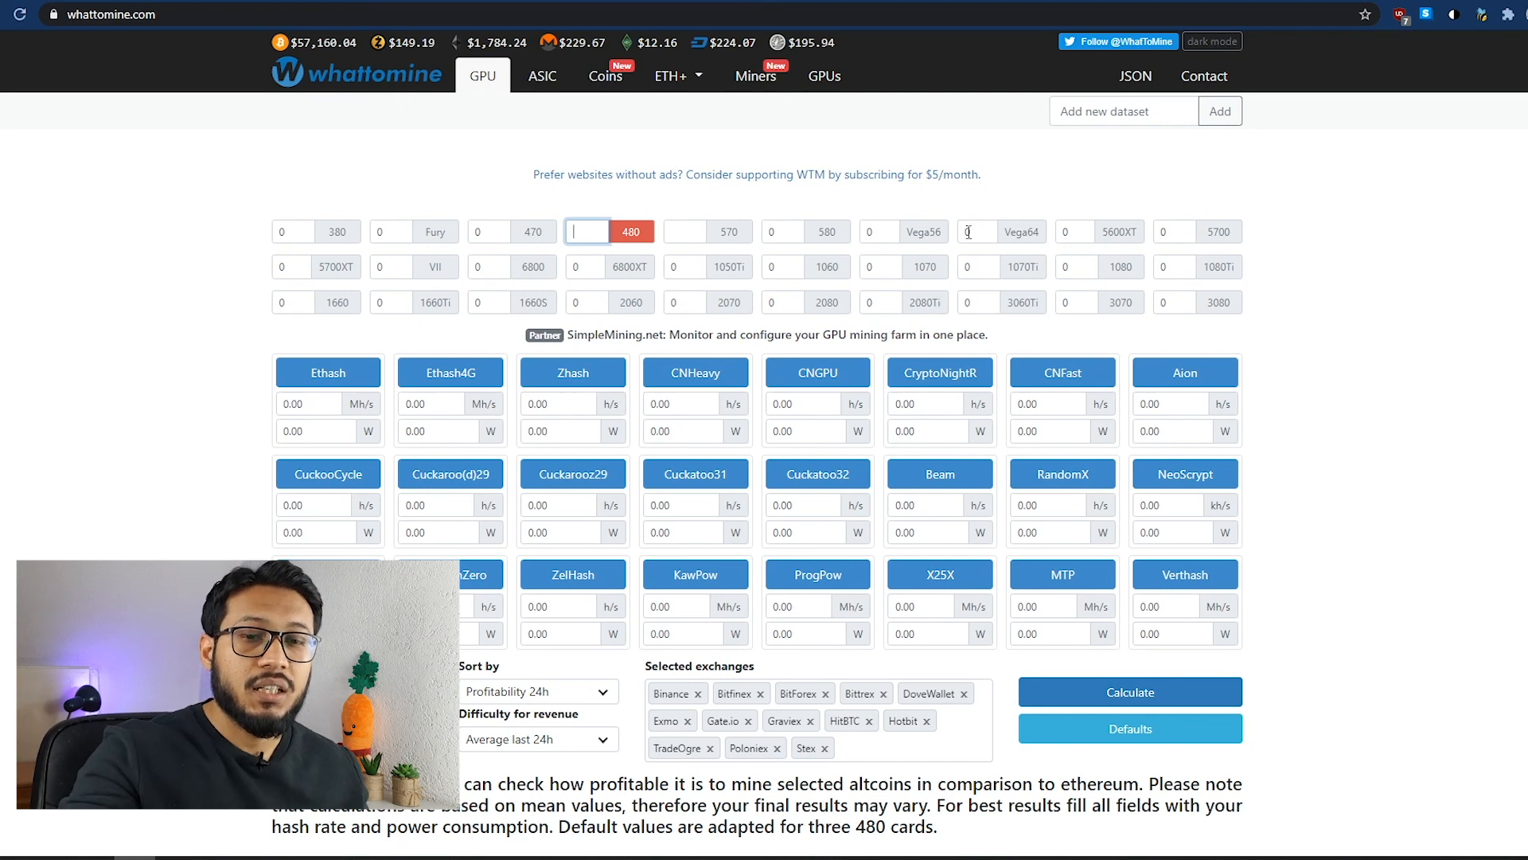
Step: Enter 1 for the 480 card count and move to the electricity cost field
text(1)
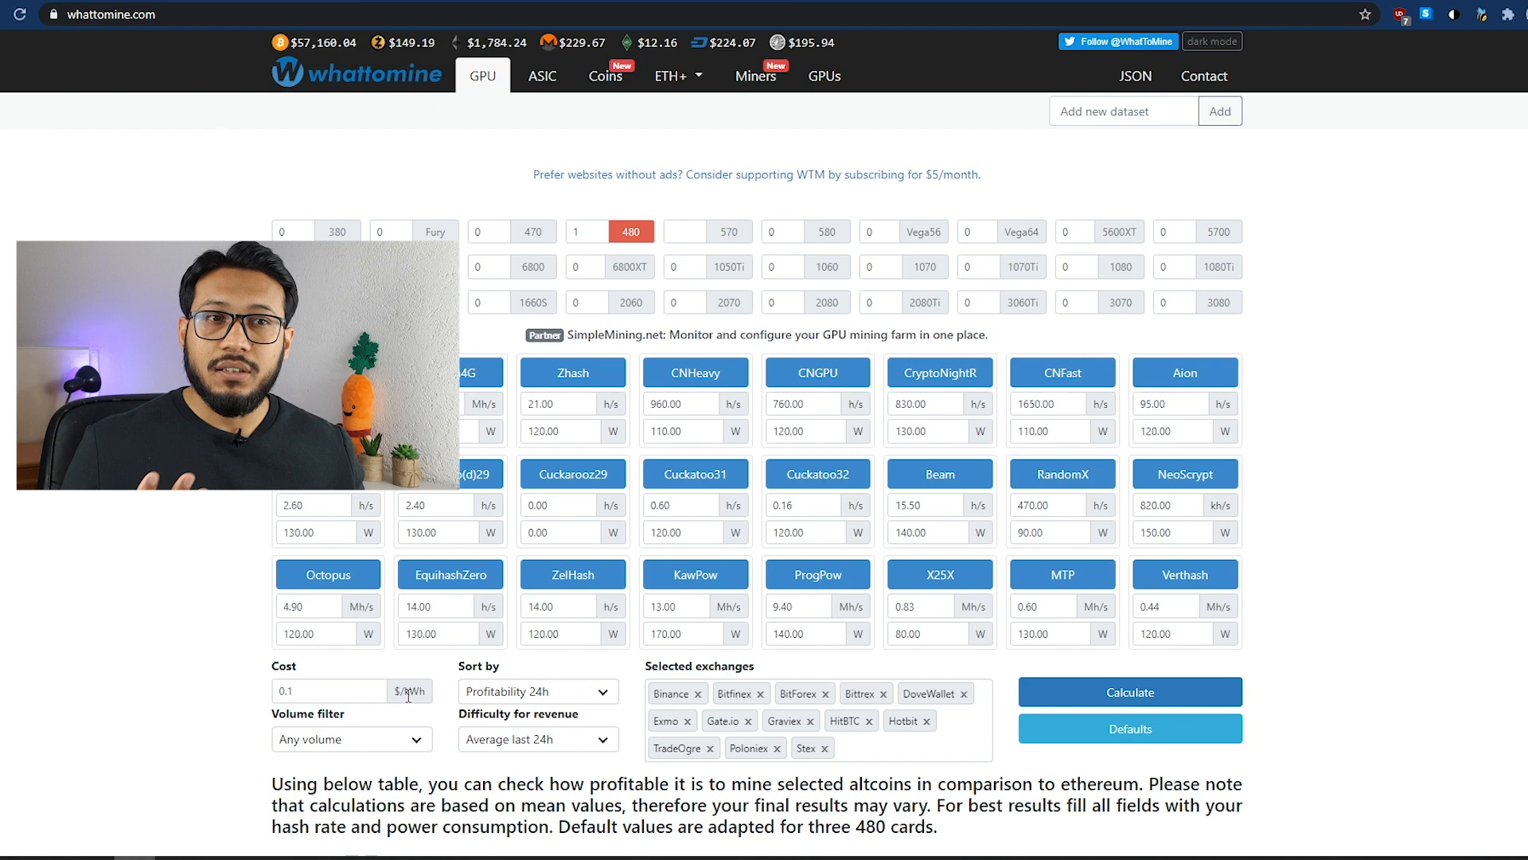
click(328, 689)
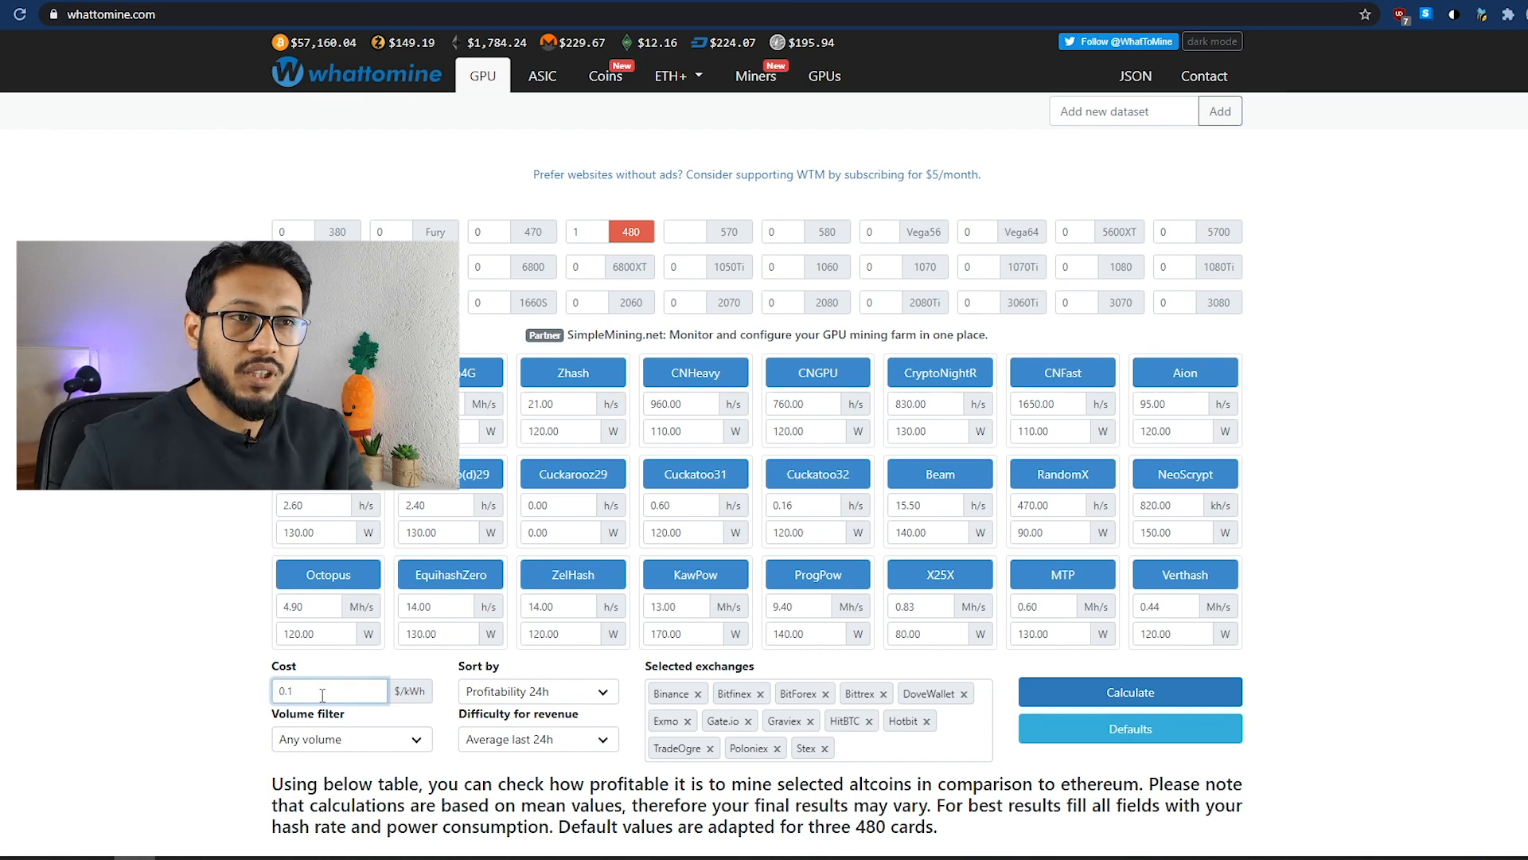
Step: Enter an electricity cost of 0.3 $/kWh
text(0.3)
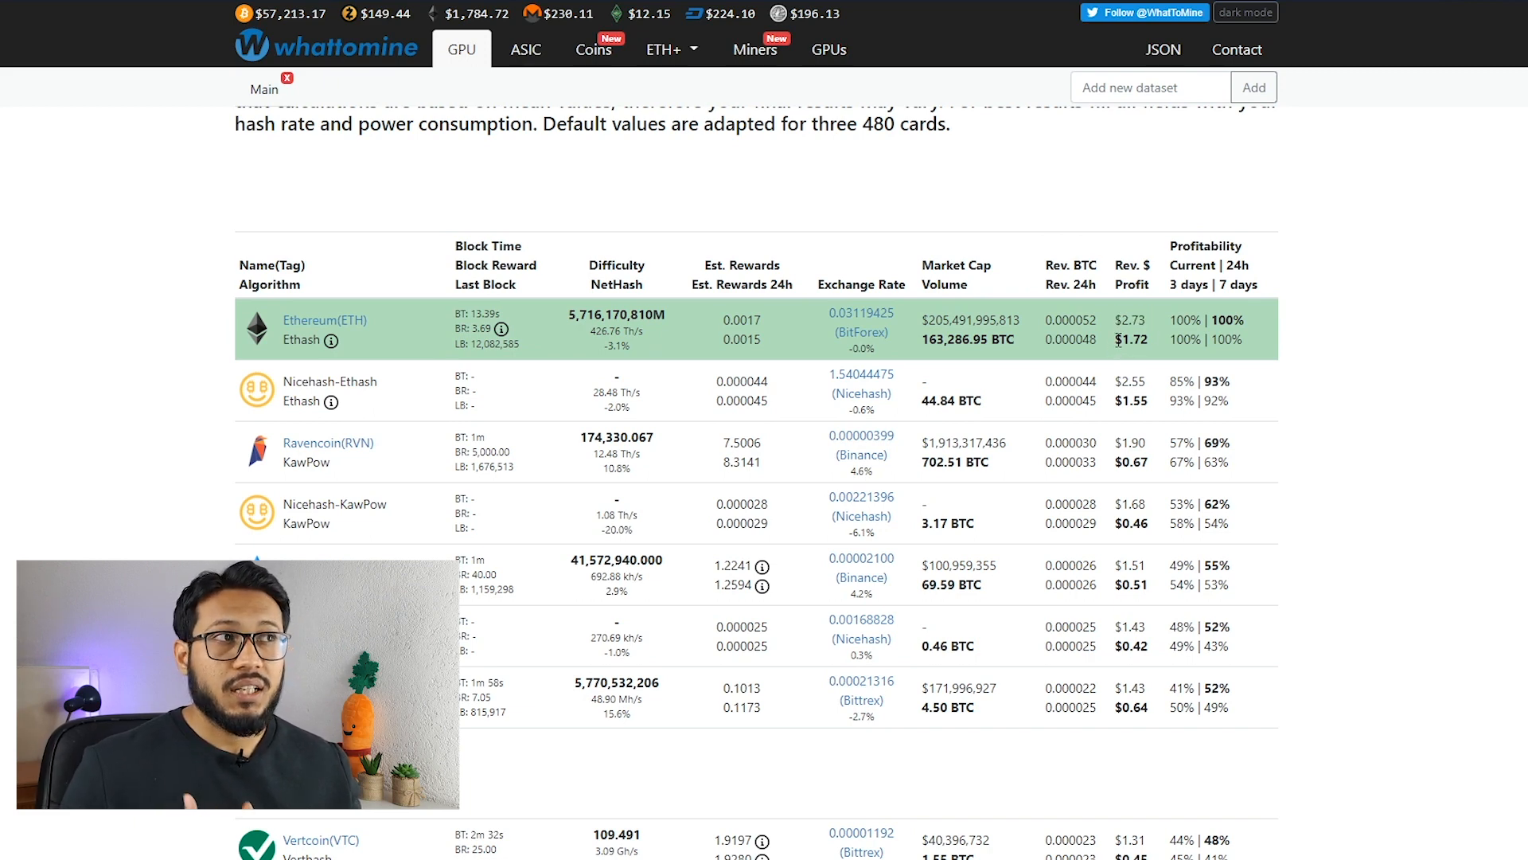
Step: Raise the 480 card count to 5, scaling Ethash to 150 Mh/s and 700 W
double_click(1131, 339)
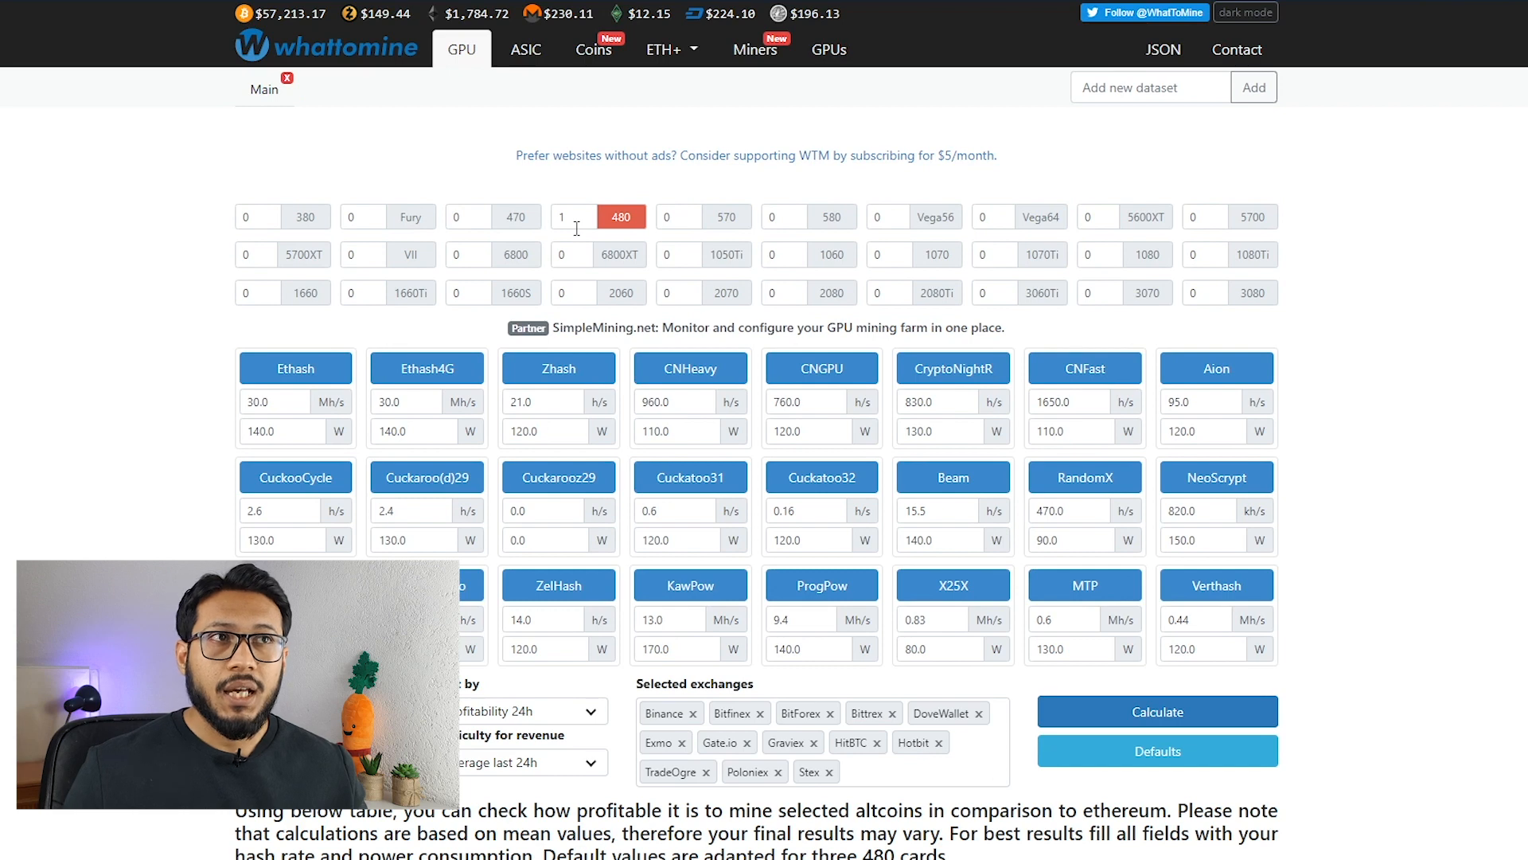
click(574, 215)
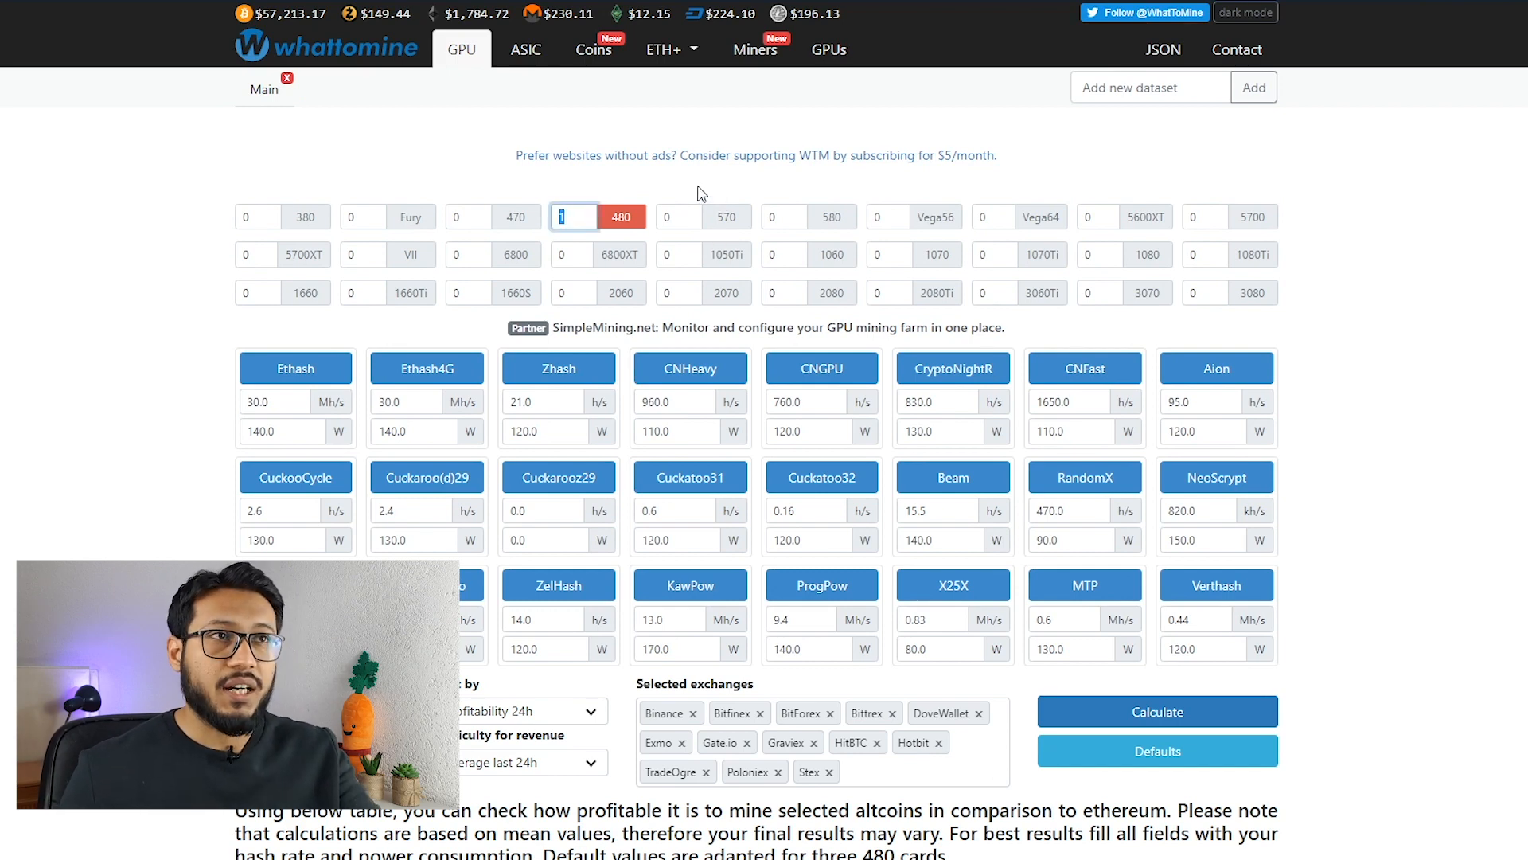
text(5)
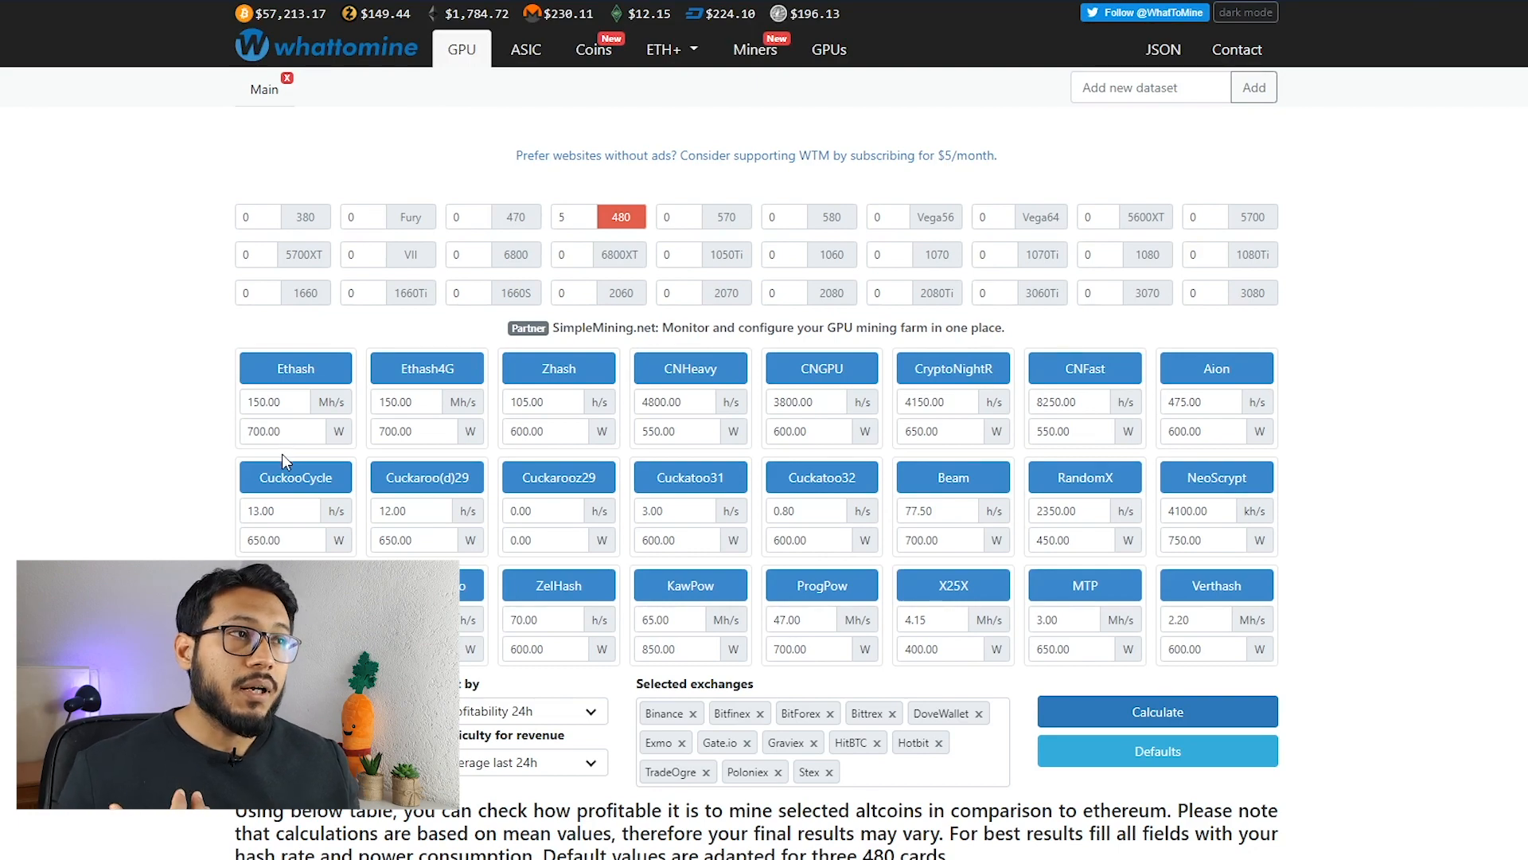
scroll(down, 3)
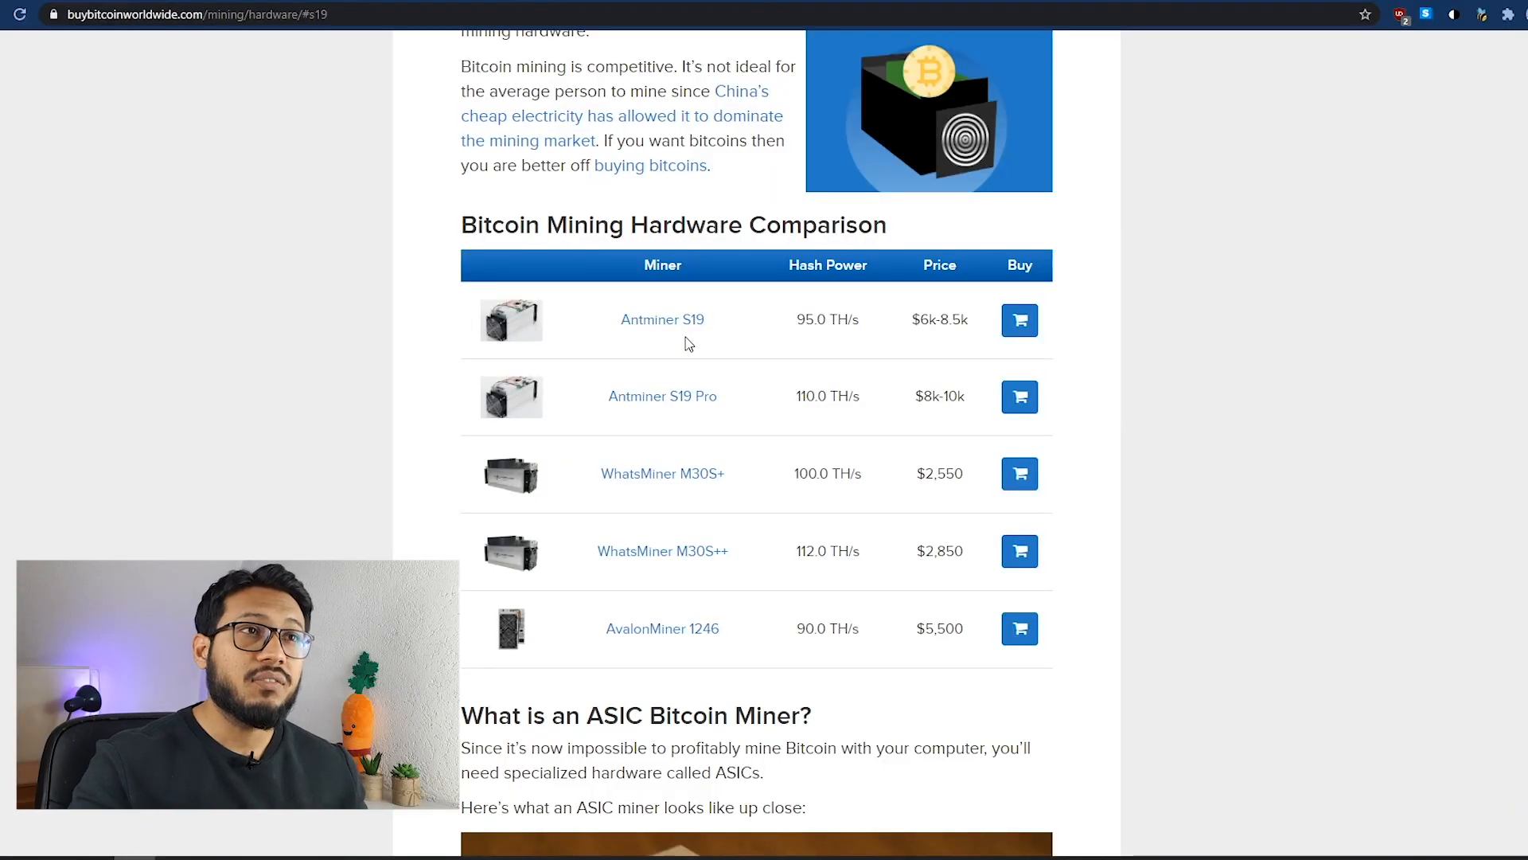
mouse_move(780, 368)
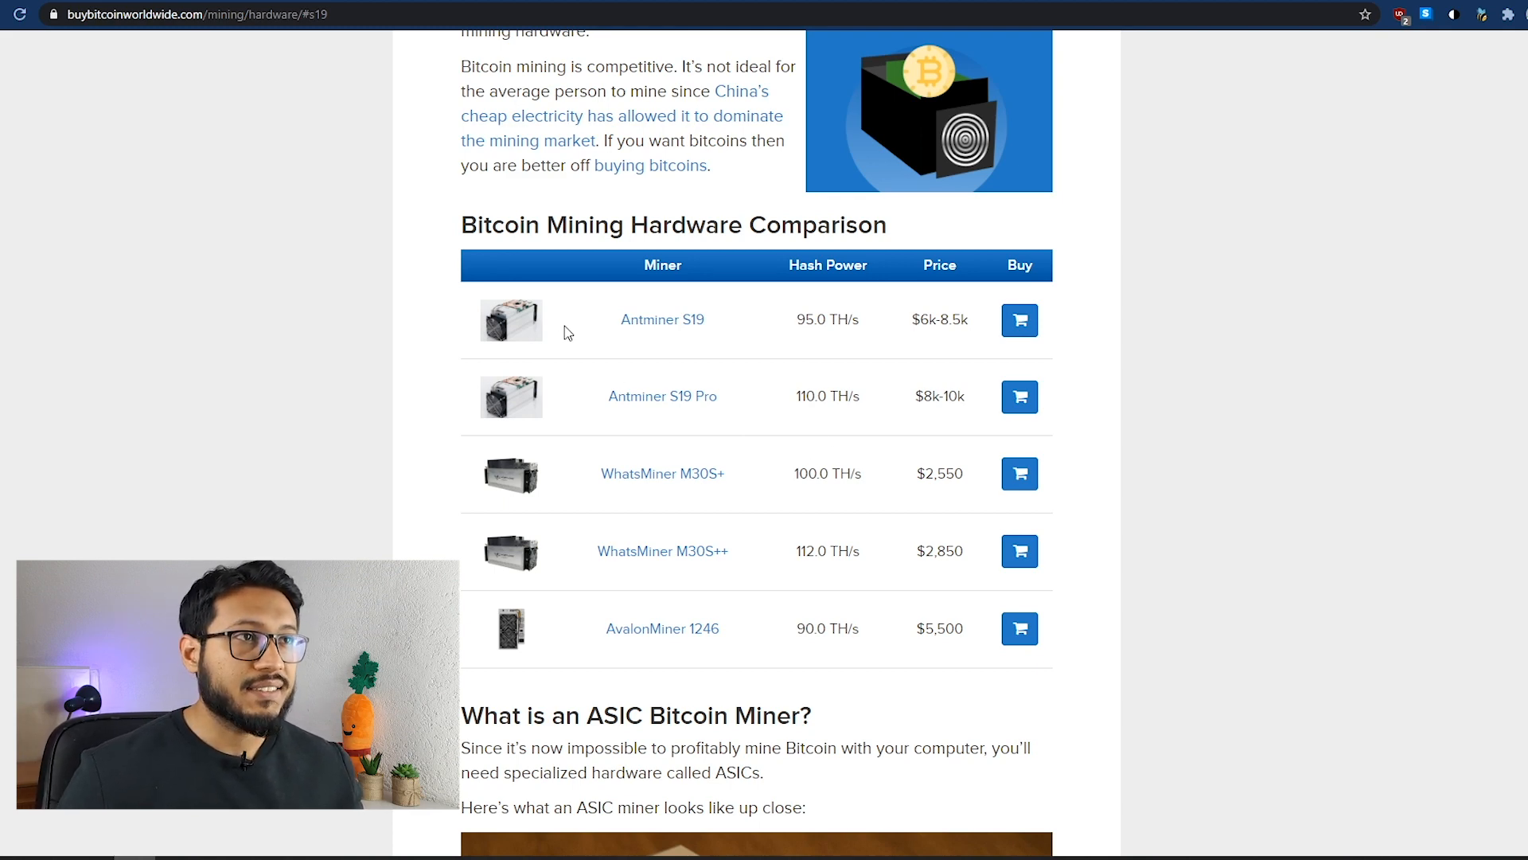
mouse_move(580, 401)
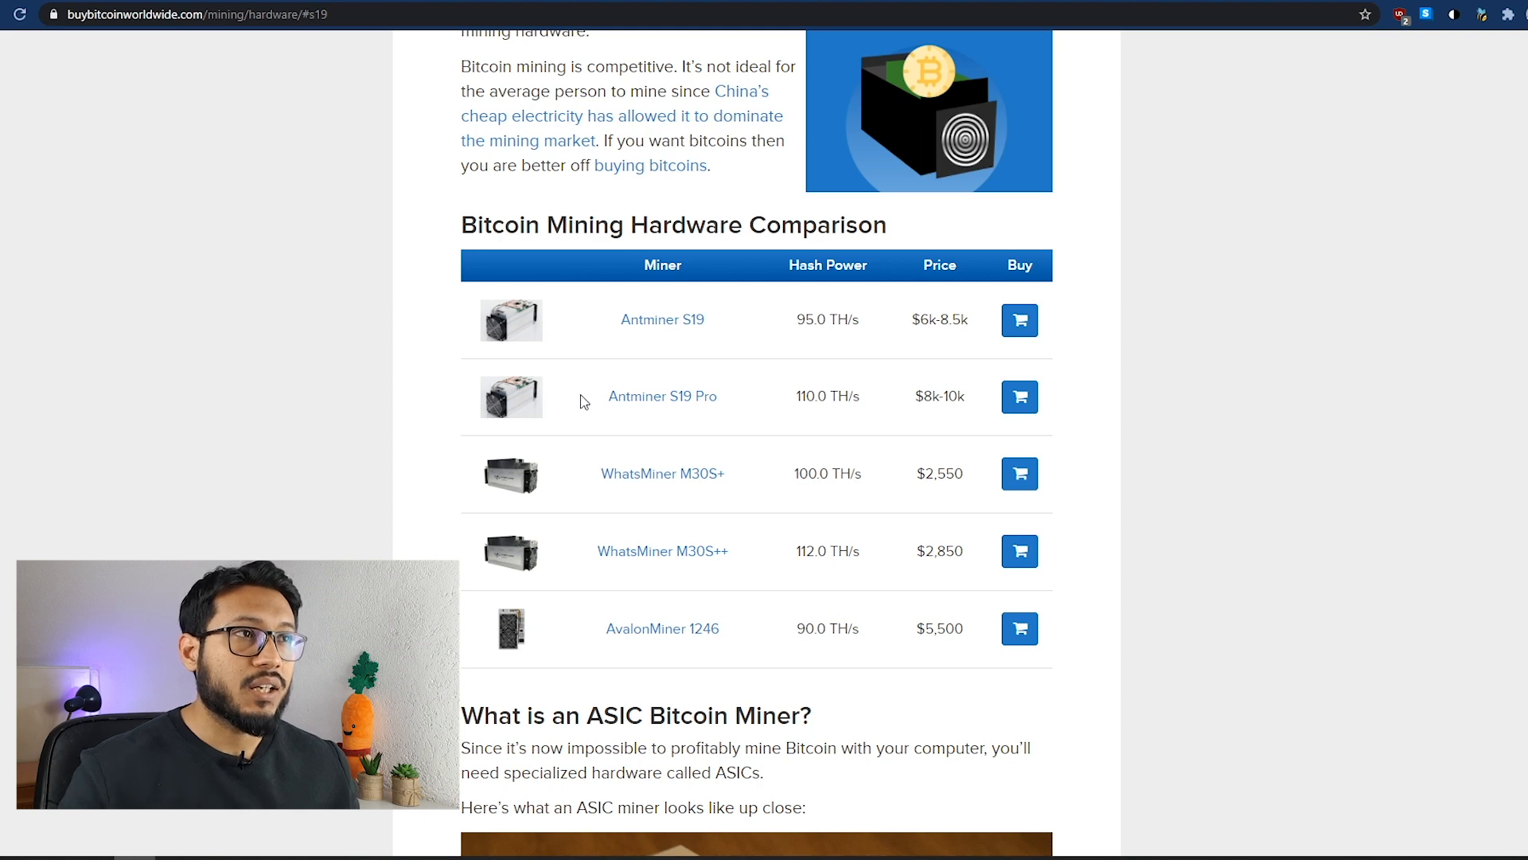
mouse_move(820, 615)
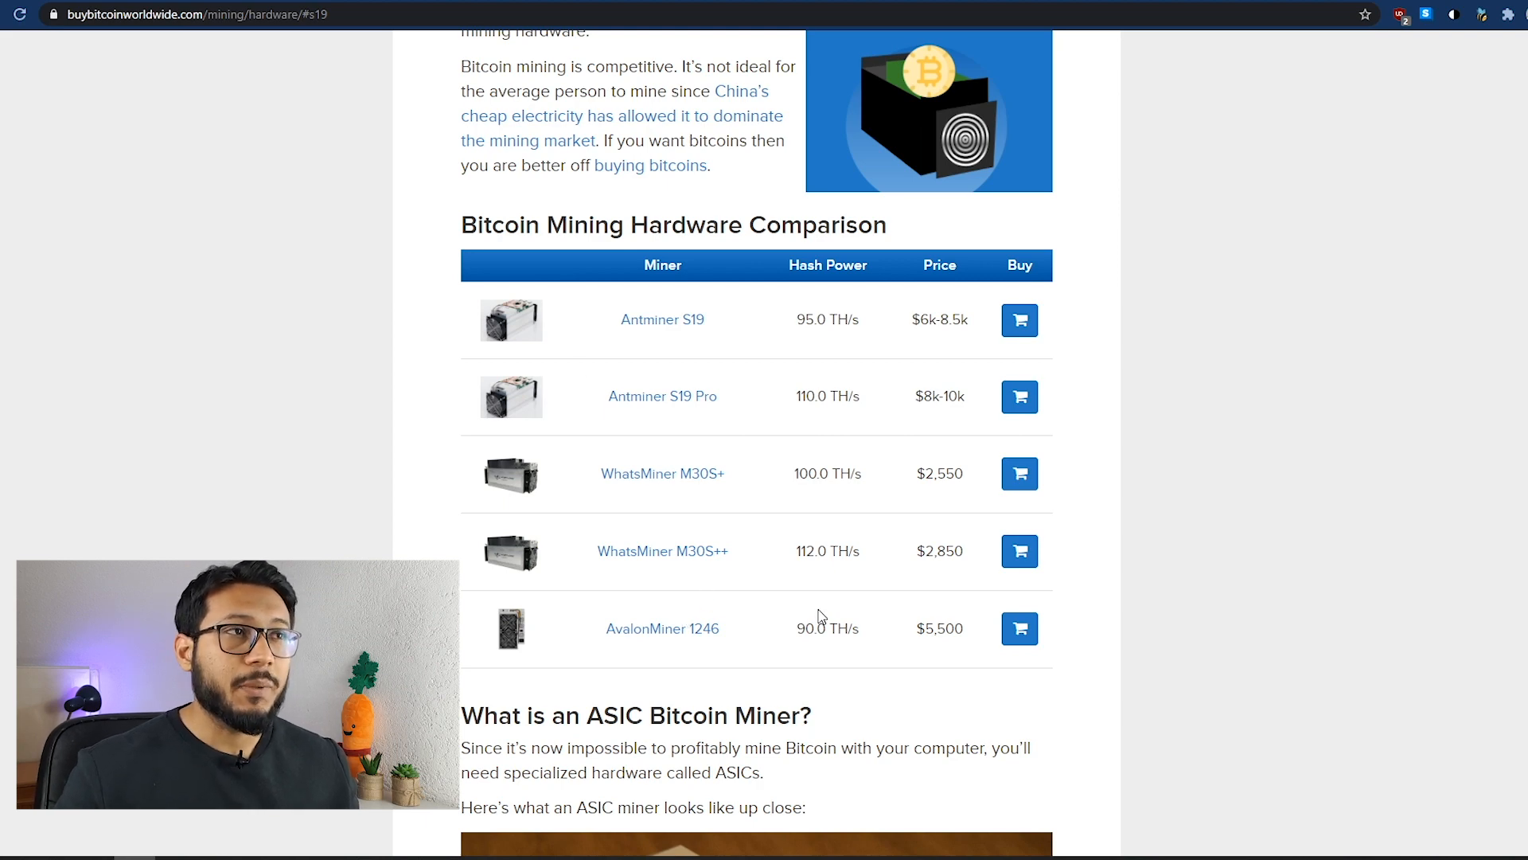
mouse_move(798, 361)
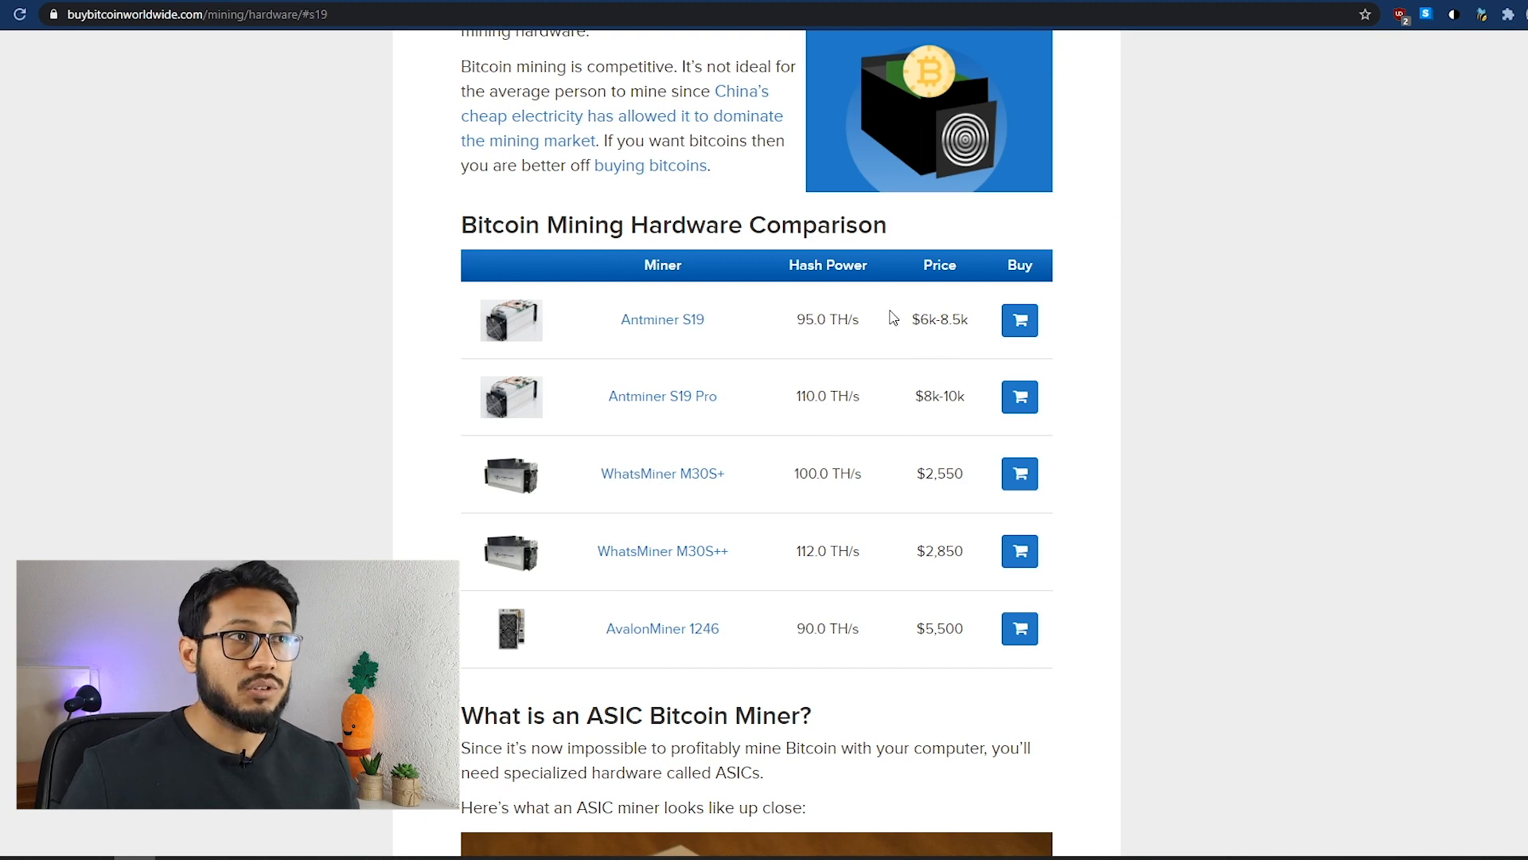
mouse_move(901, 337)
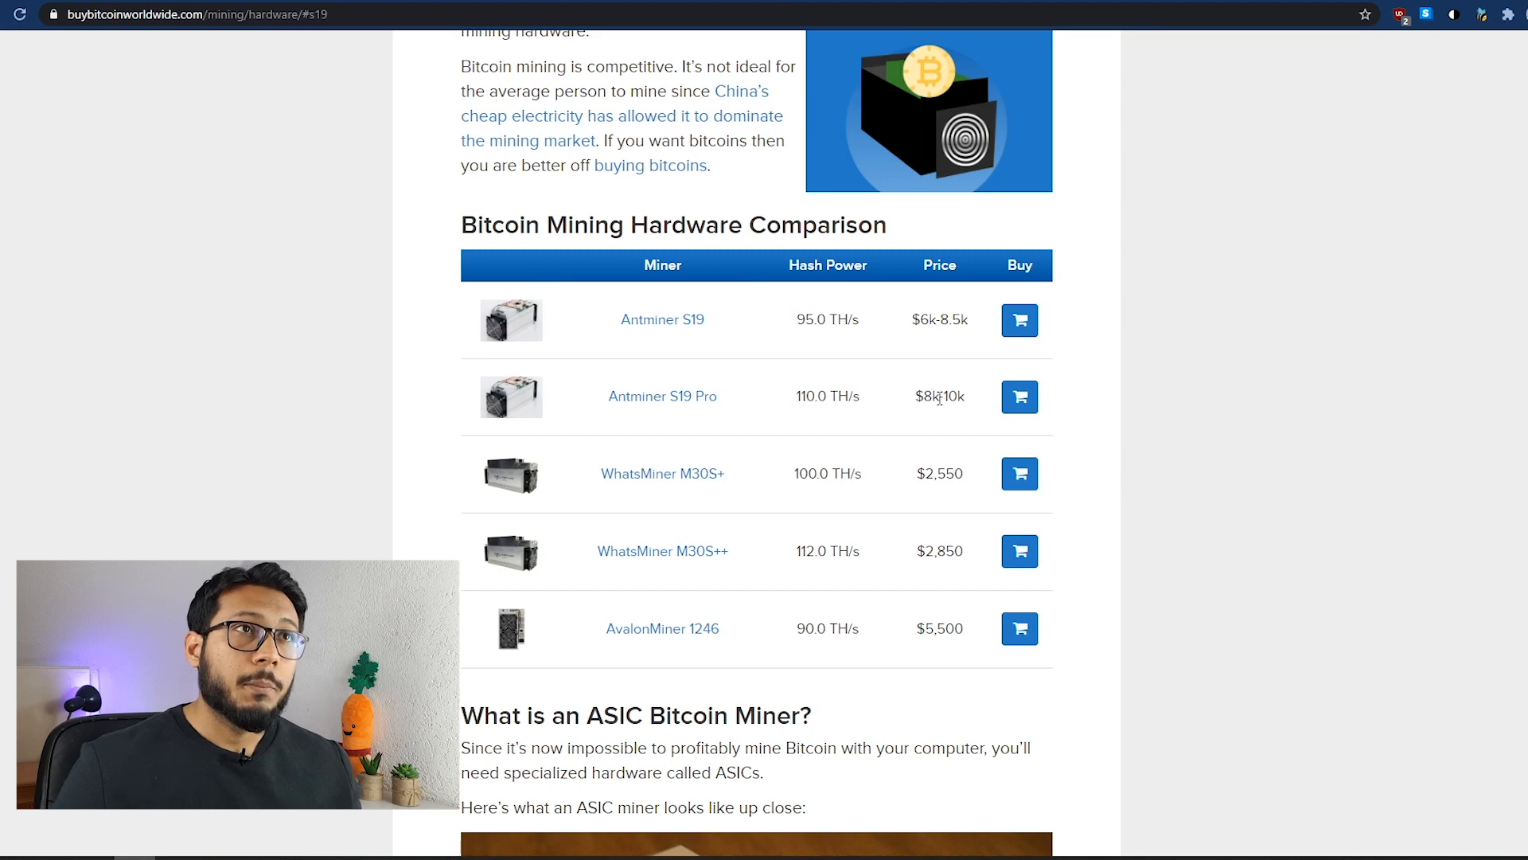
mouse_move(944, 440)
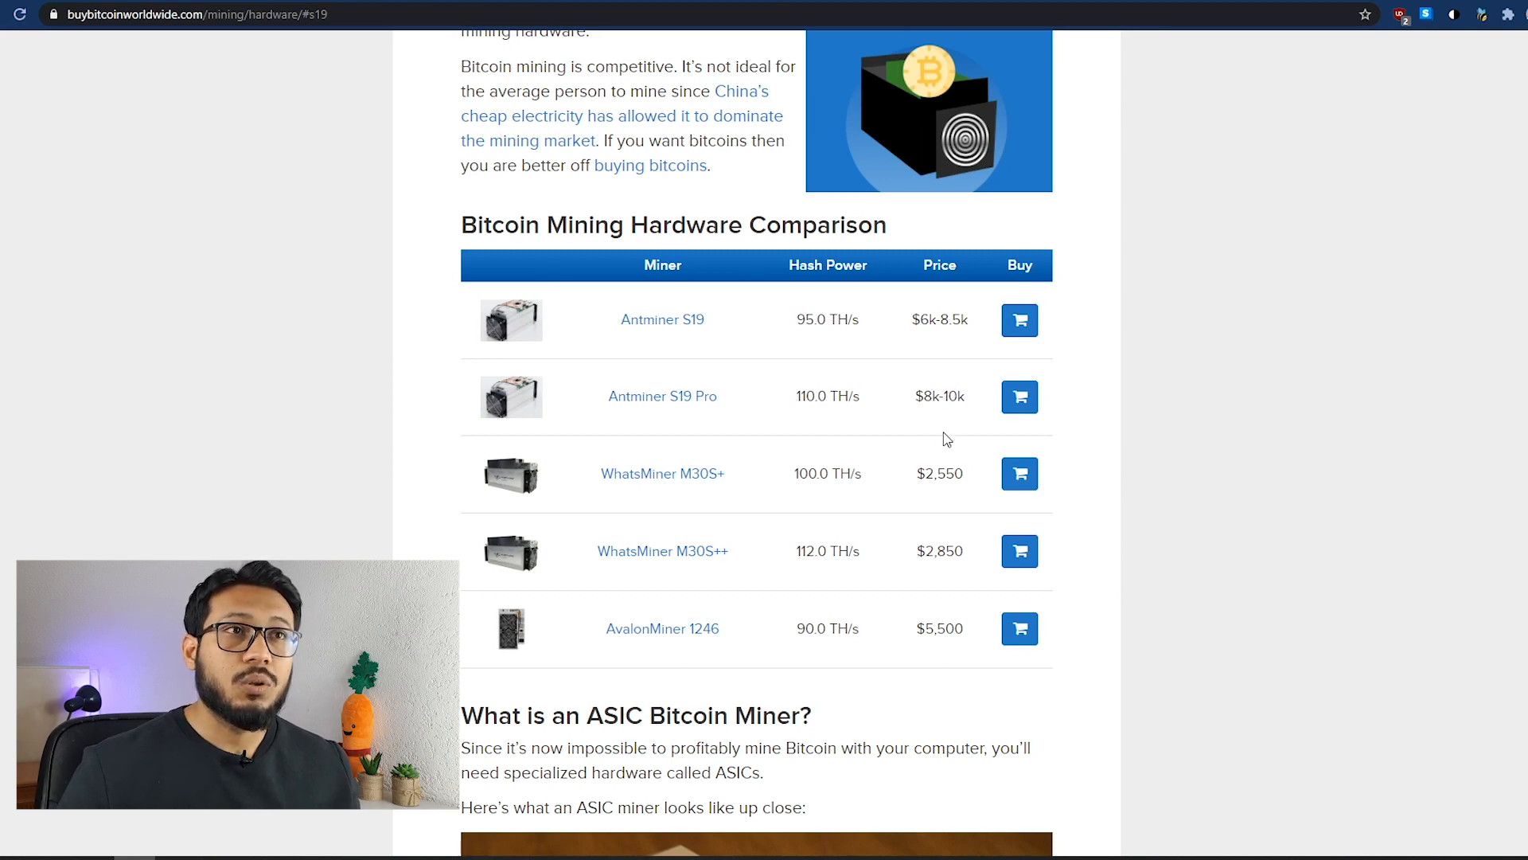
mouse_move(916, 627)
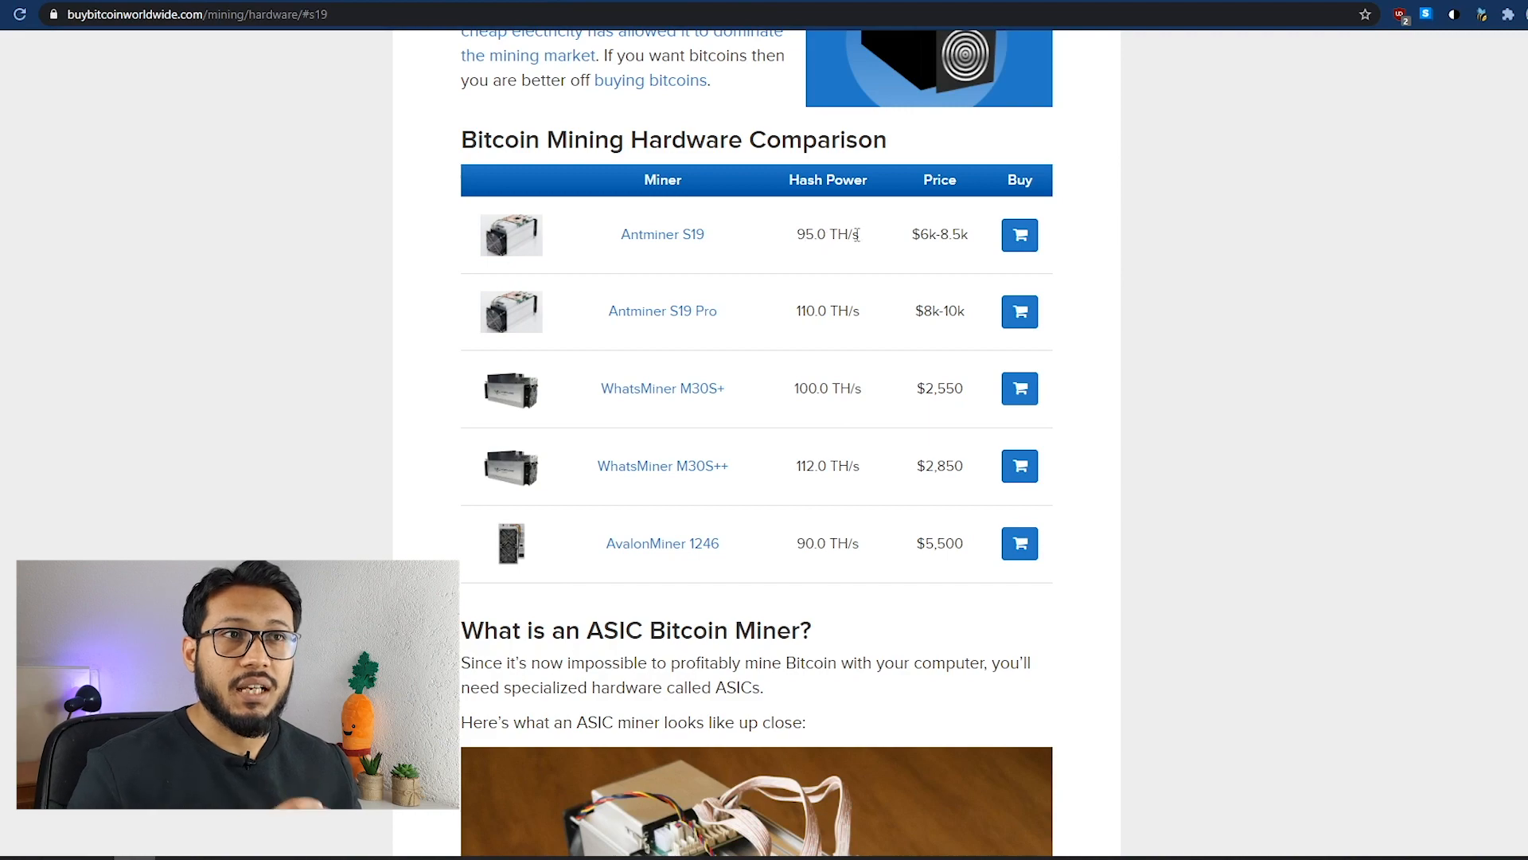
Step: Scroll past the miner comparison table to the Dragonmint 16T explanation
scroll(down, 3)
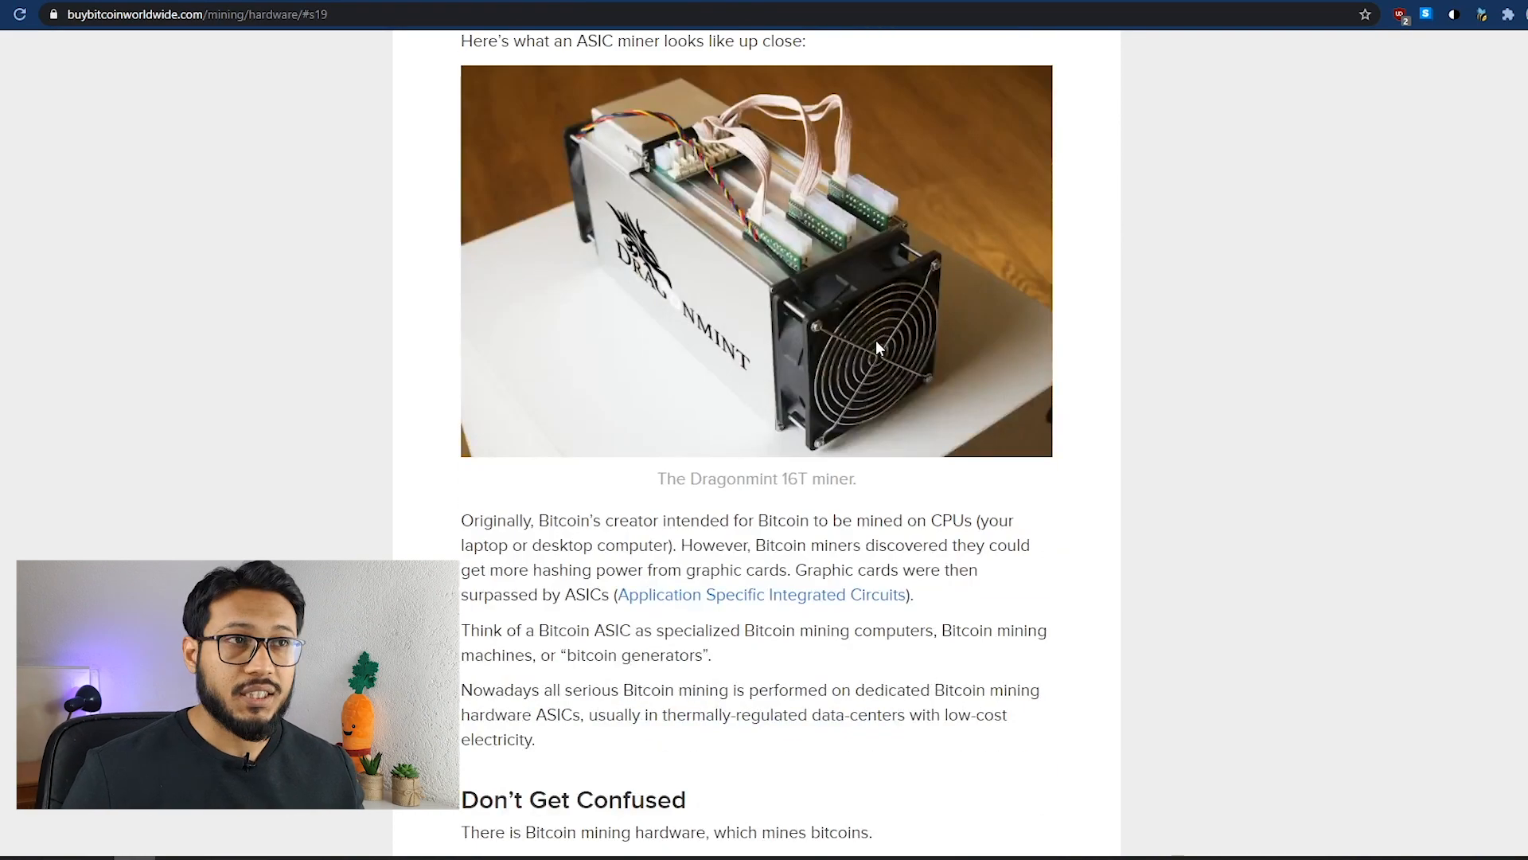
Step: Enter 95 TH/s, 3,250 W and 0.3 $/kWh, yielding $16.00 daily profit
scroll(down, 3)
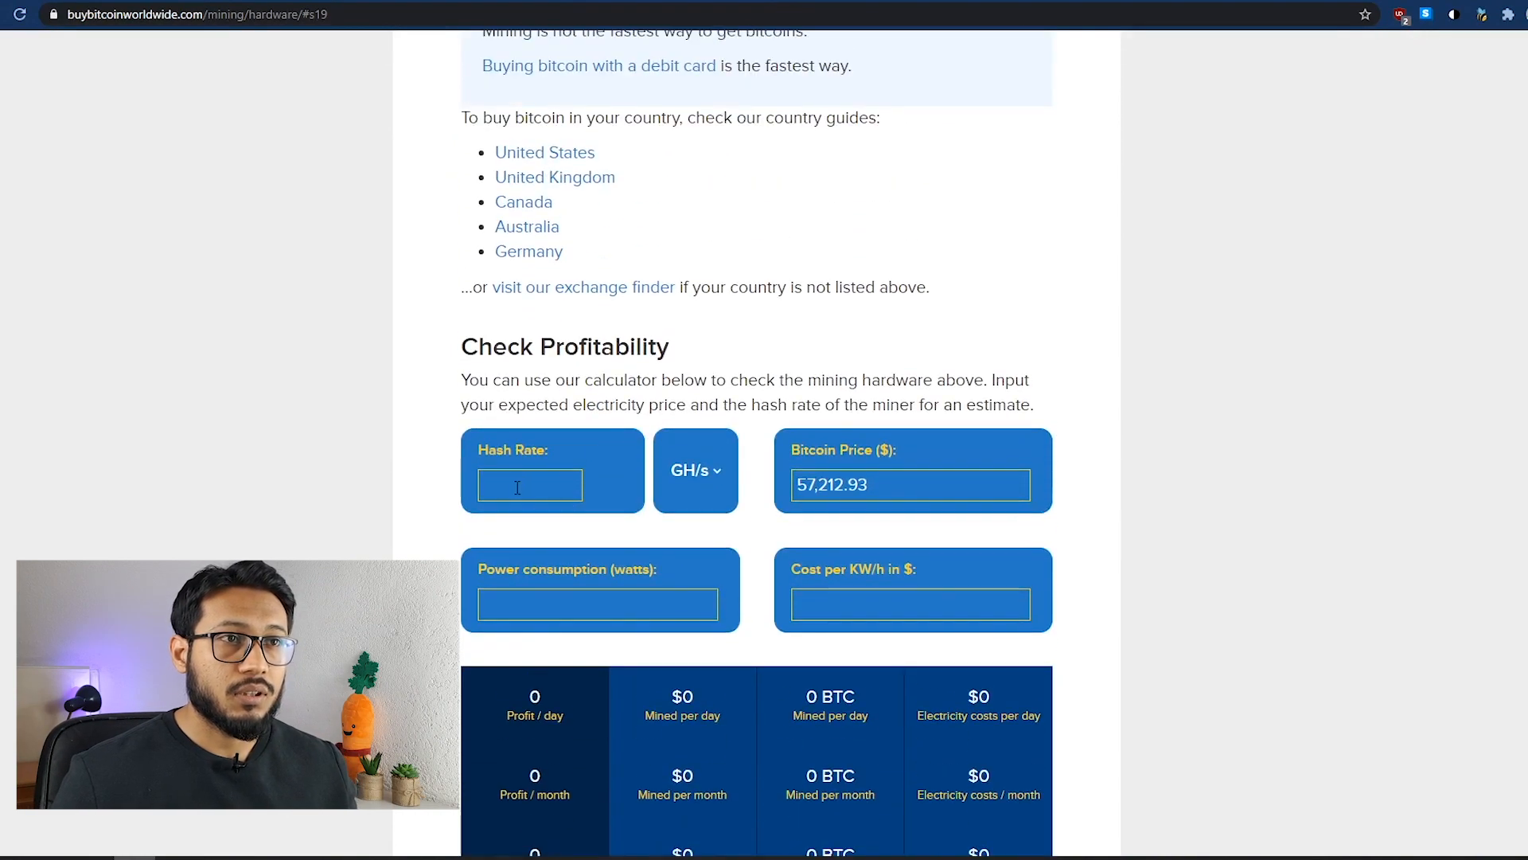
click(528, 485)
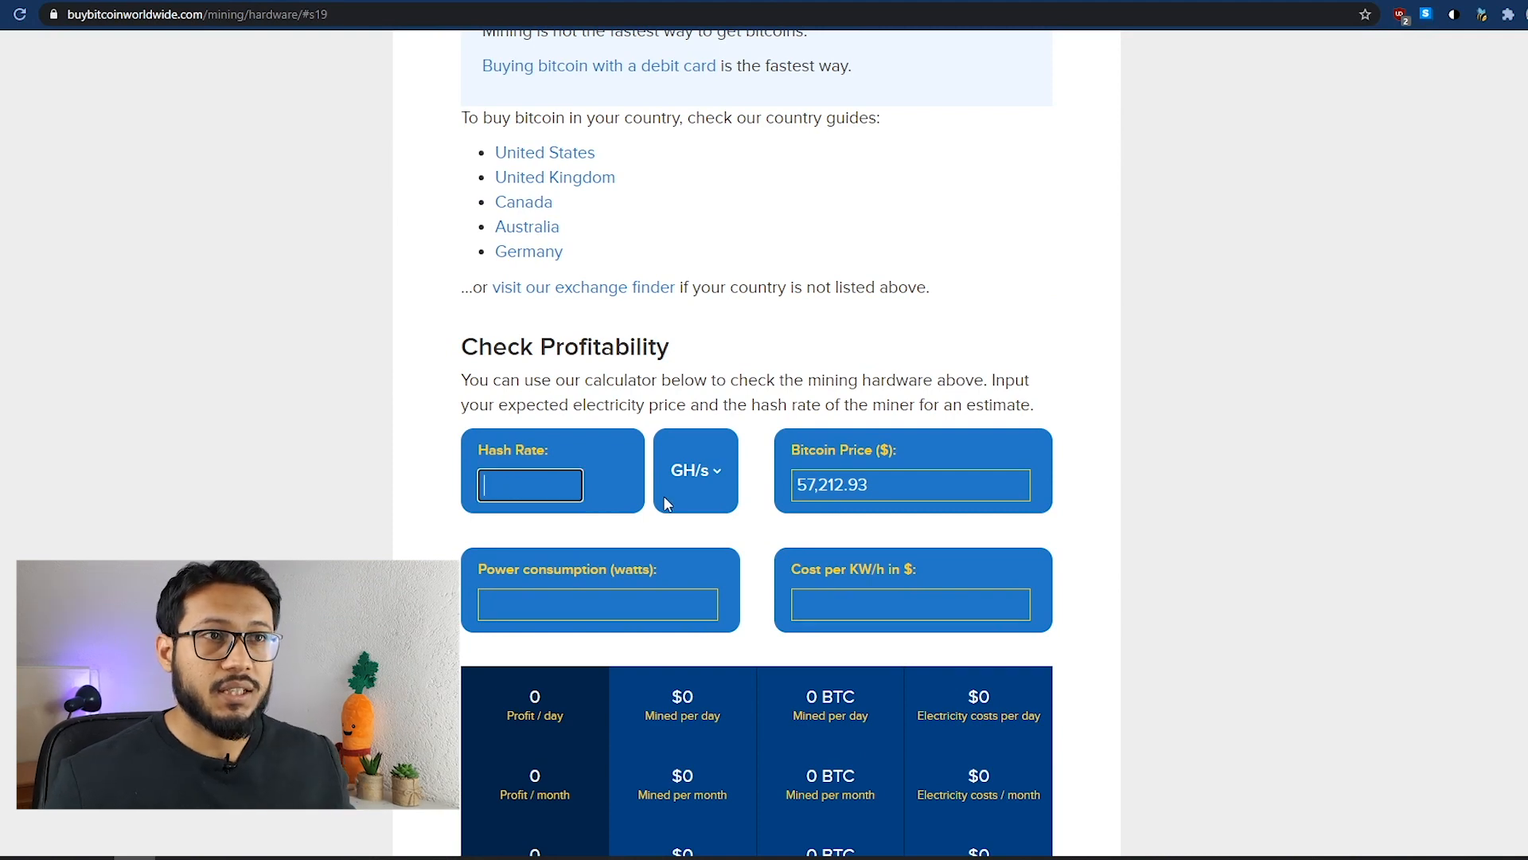
click(696, 470)
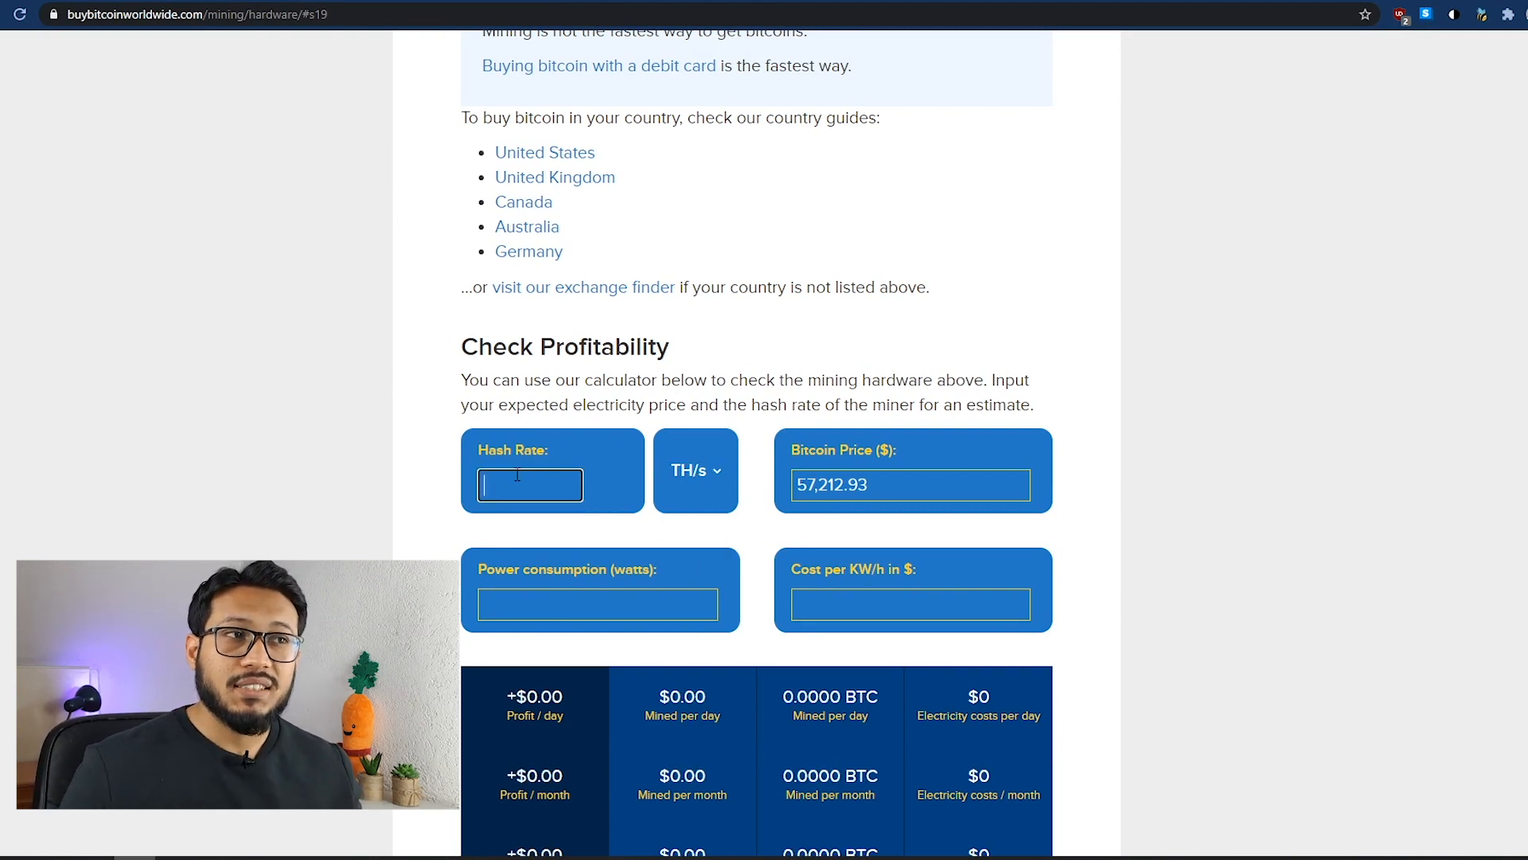
text(95)
click(910, 603)
text(0)
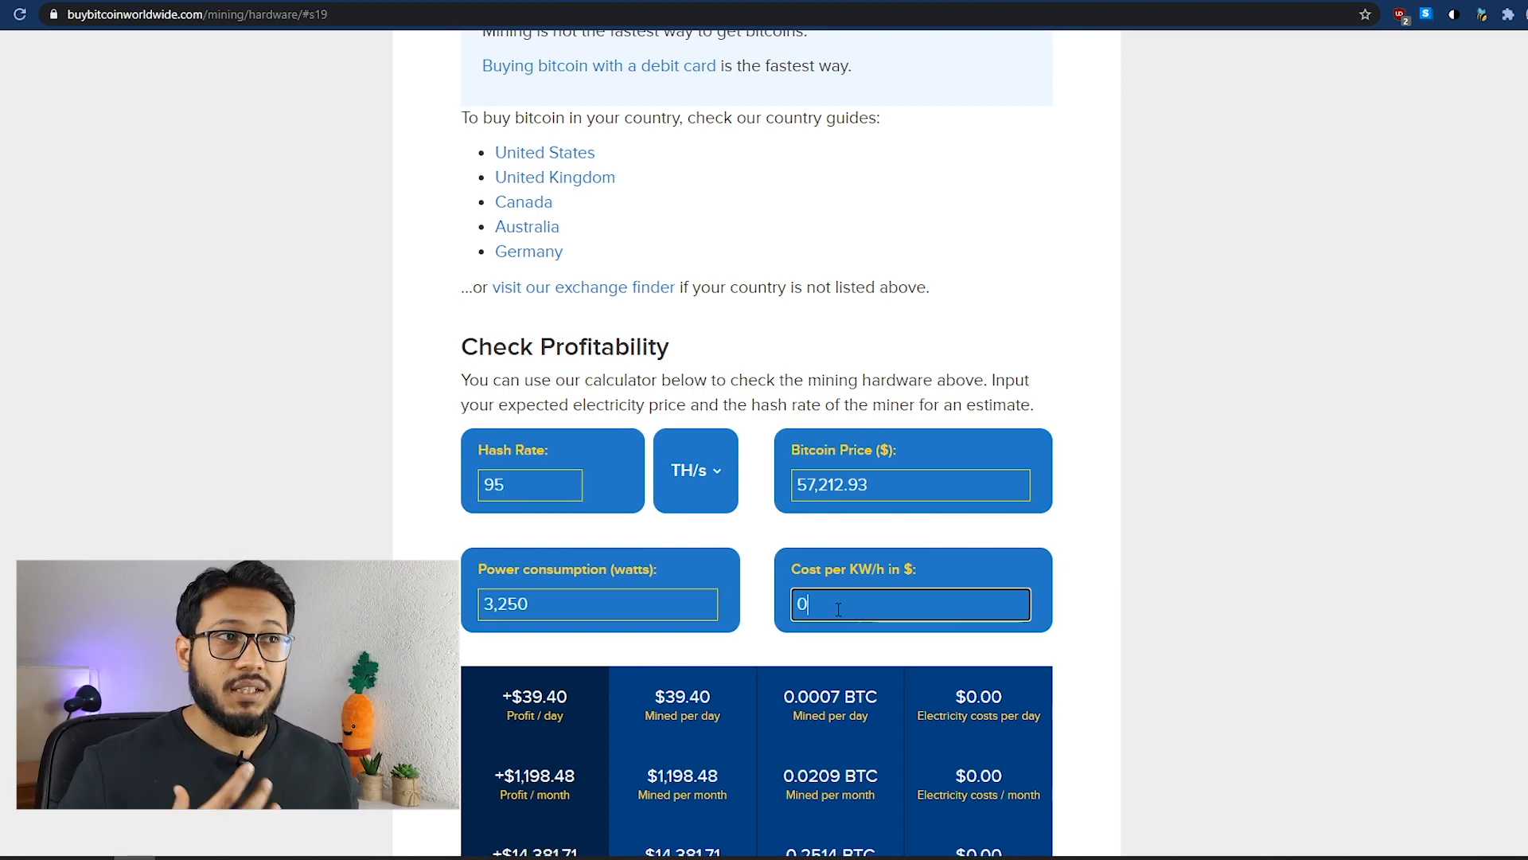
text(.3)
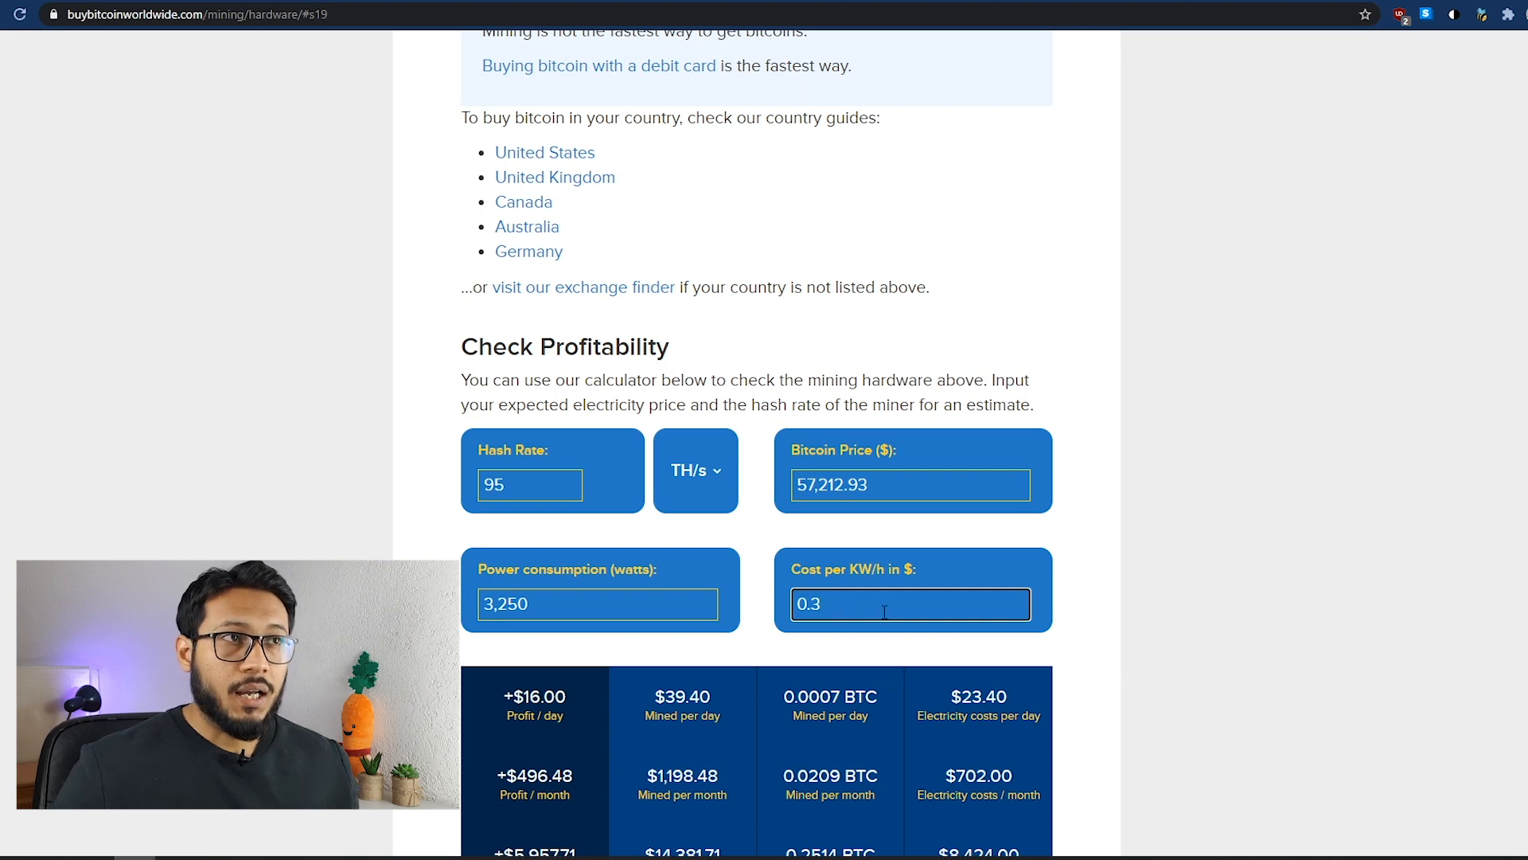
scroll(down, 3)
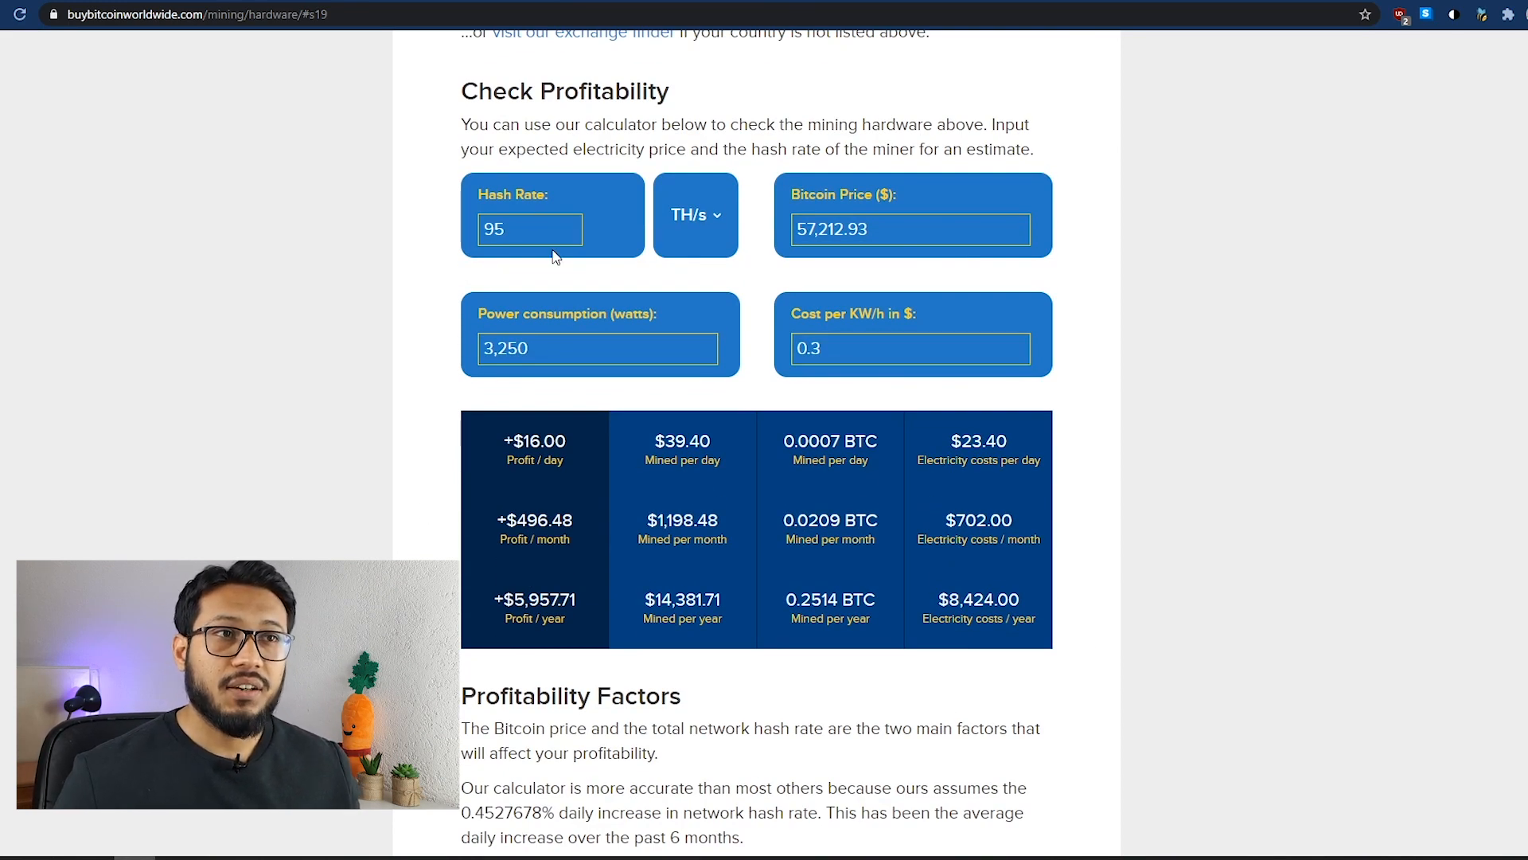
mouse_move(505, 459)
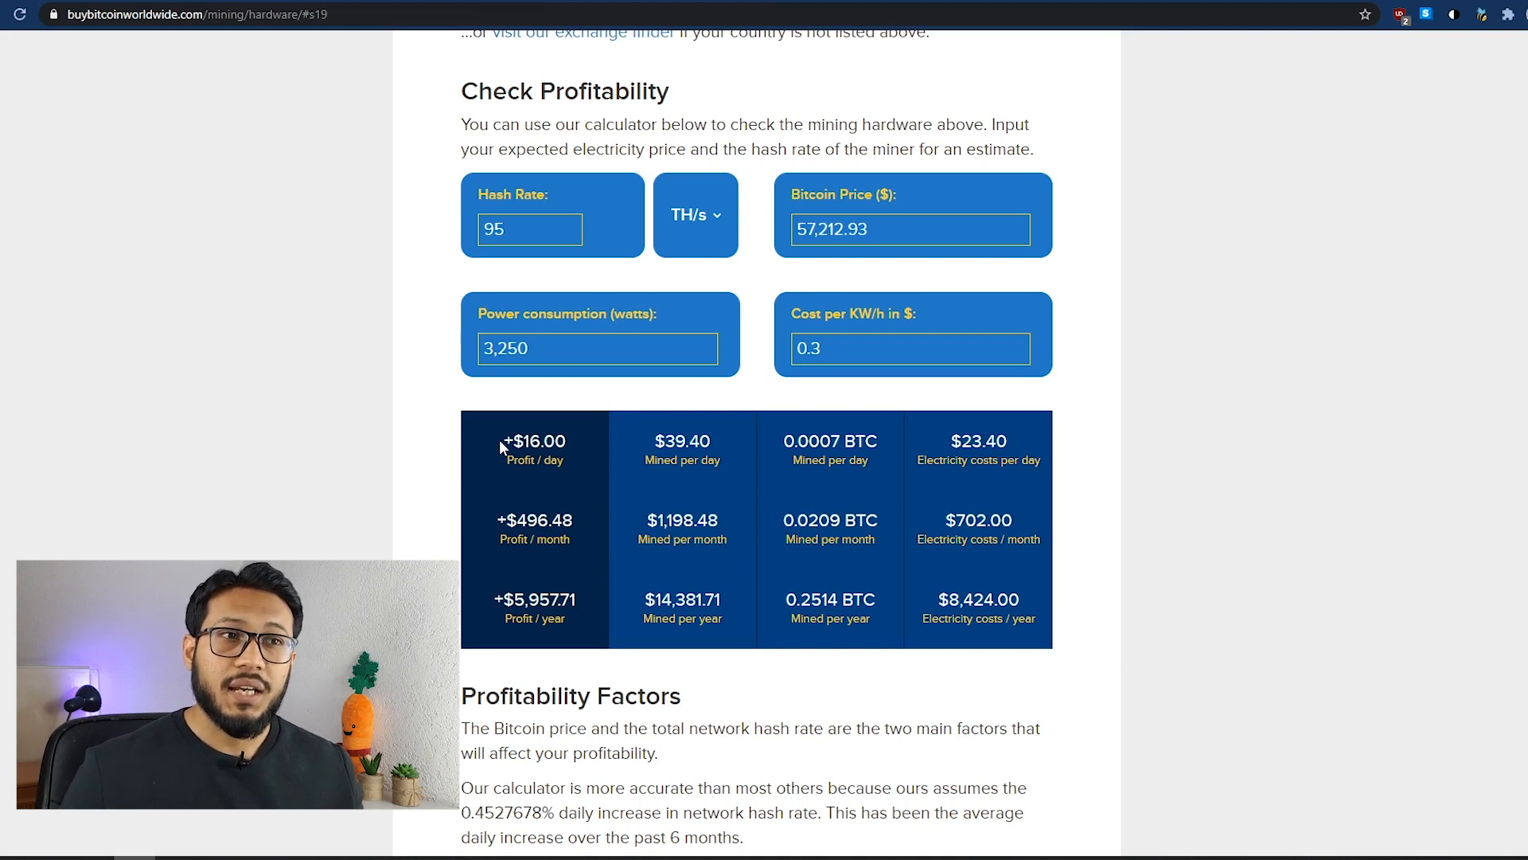
mouse_move(570, 672)
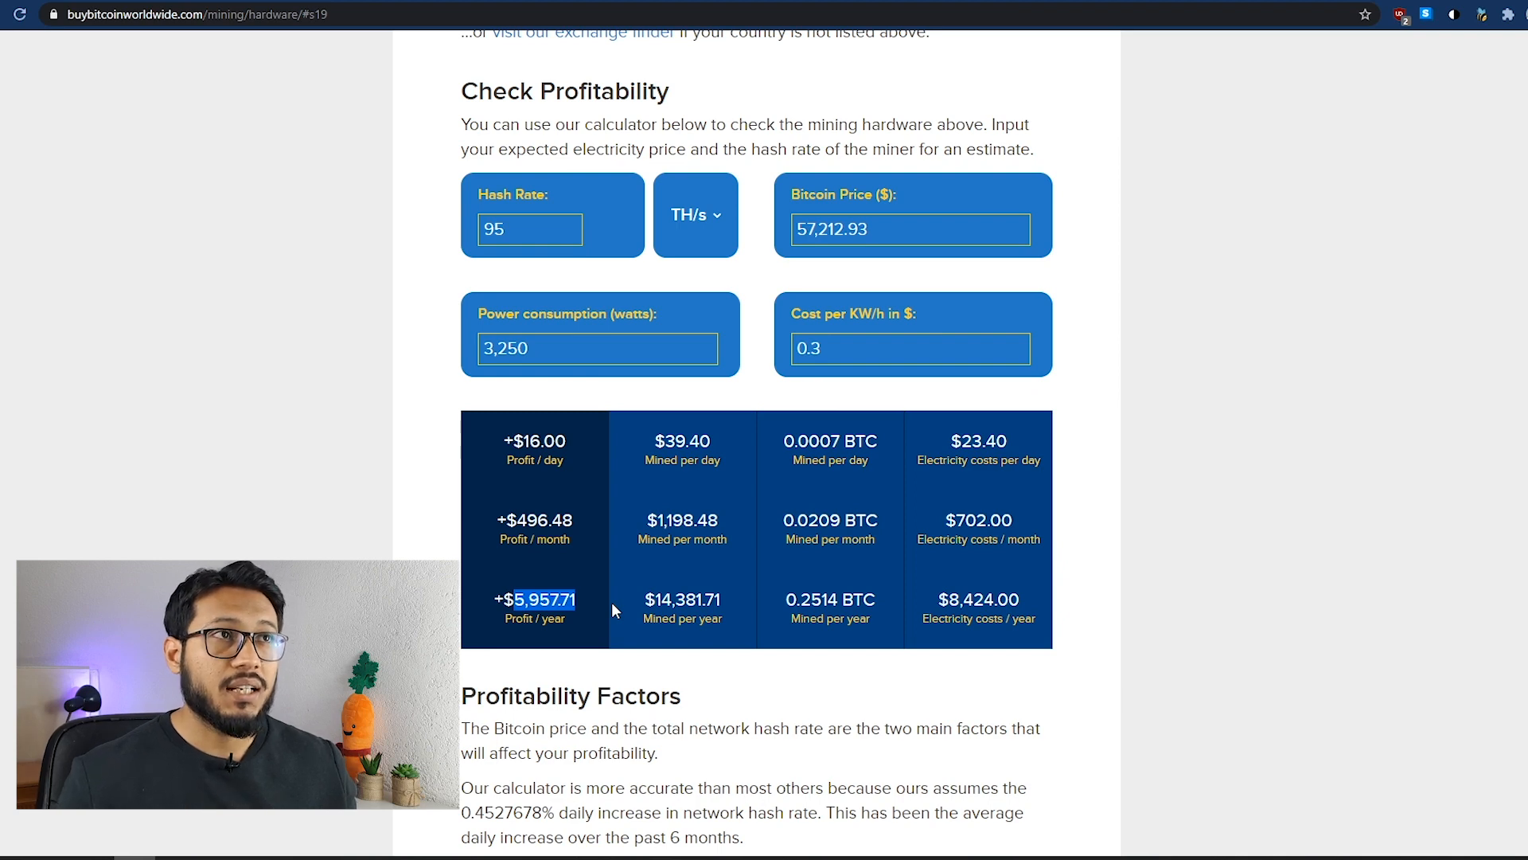
mouse_move(614, 626)
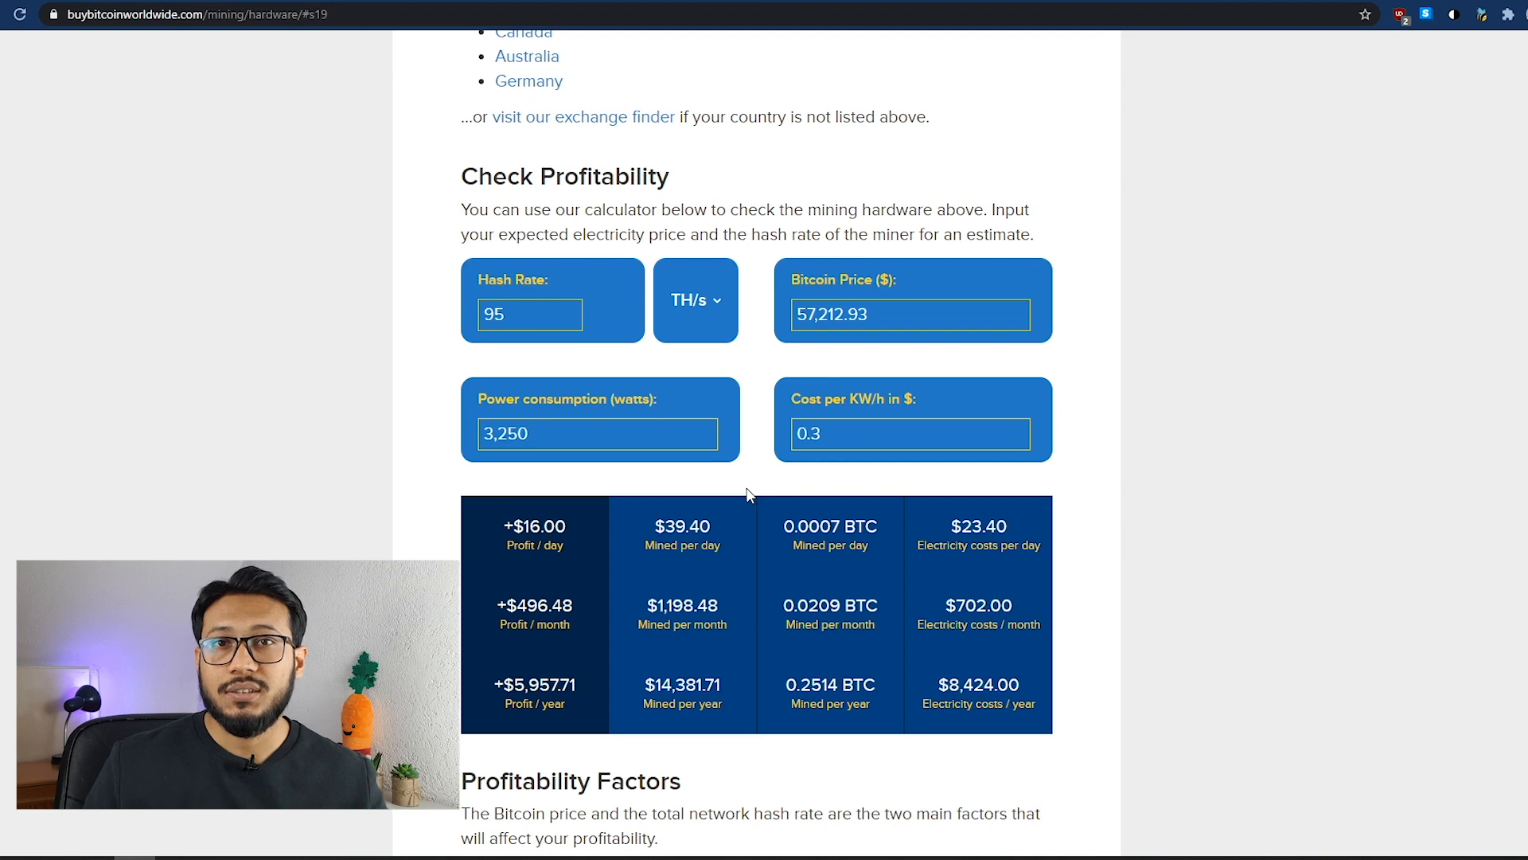
mouse_move(218, 368)
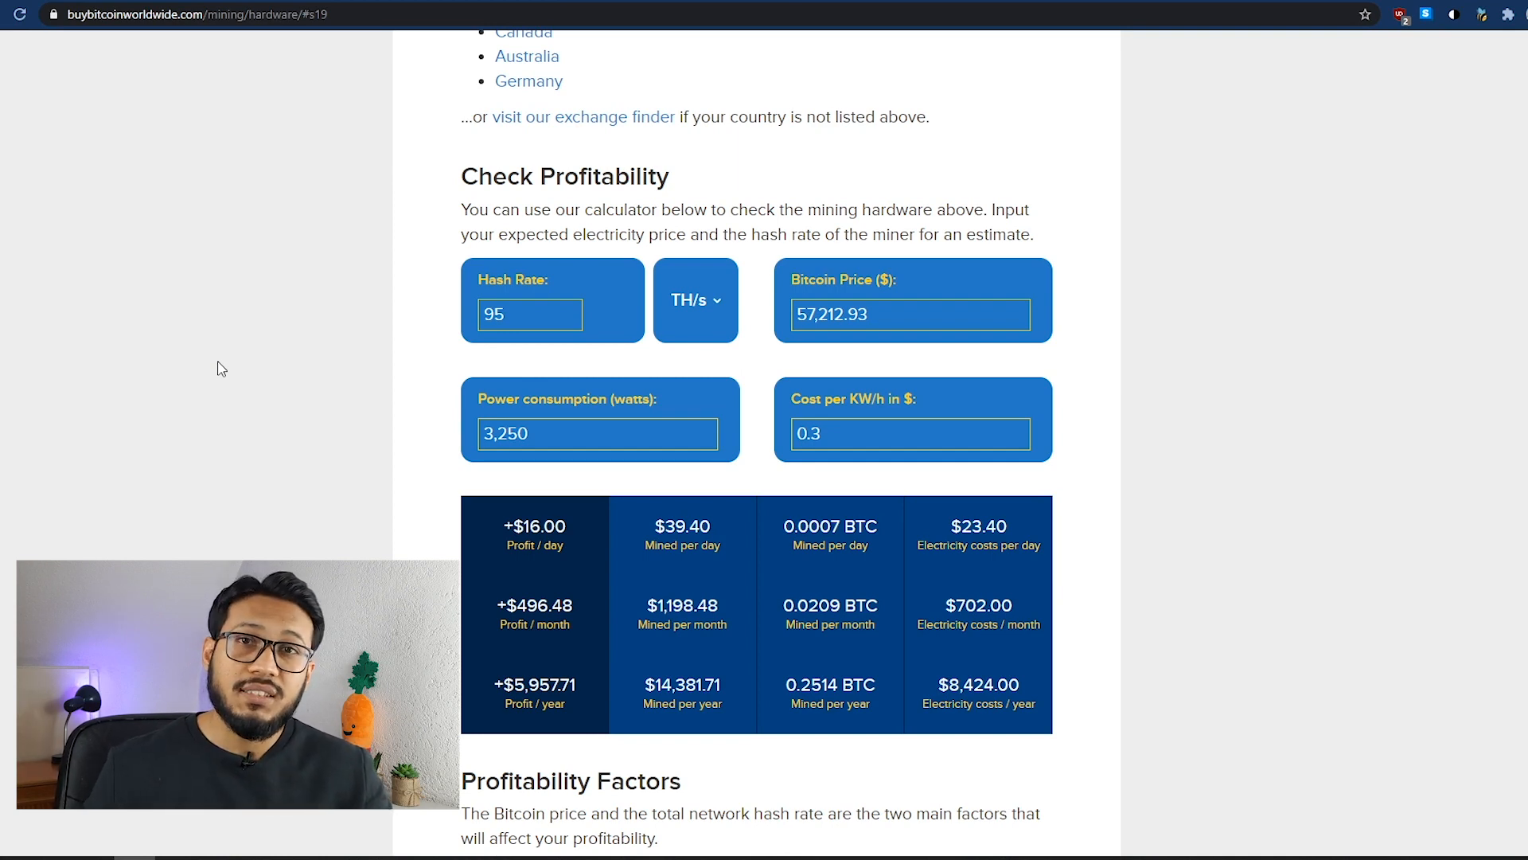
scroll(up, 3)
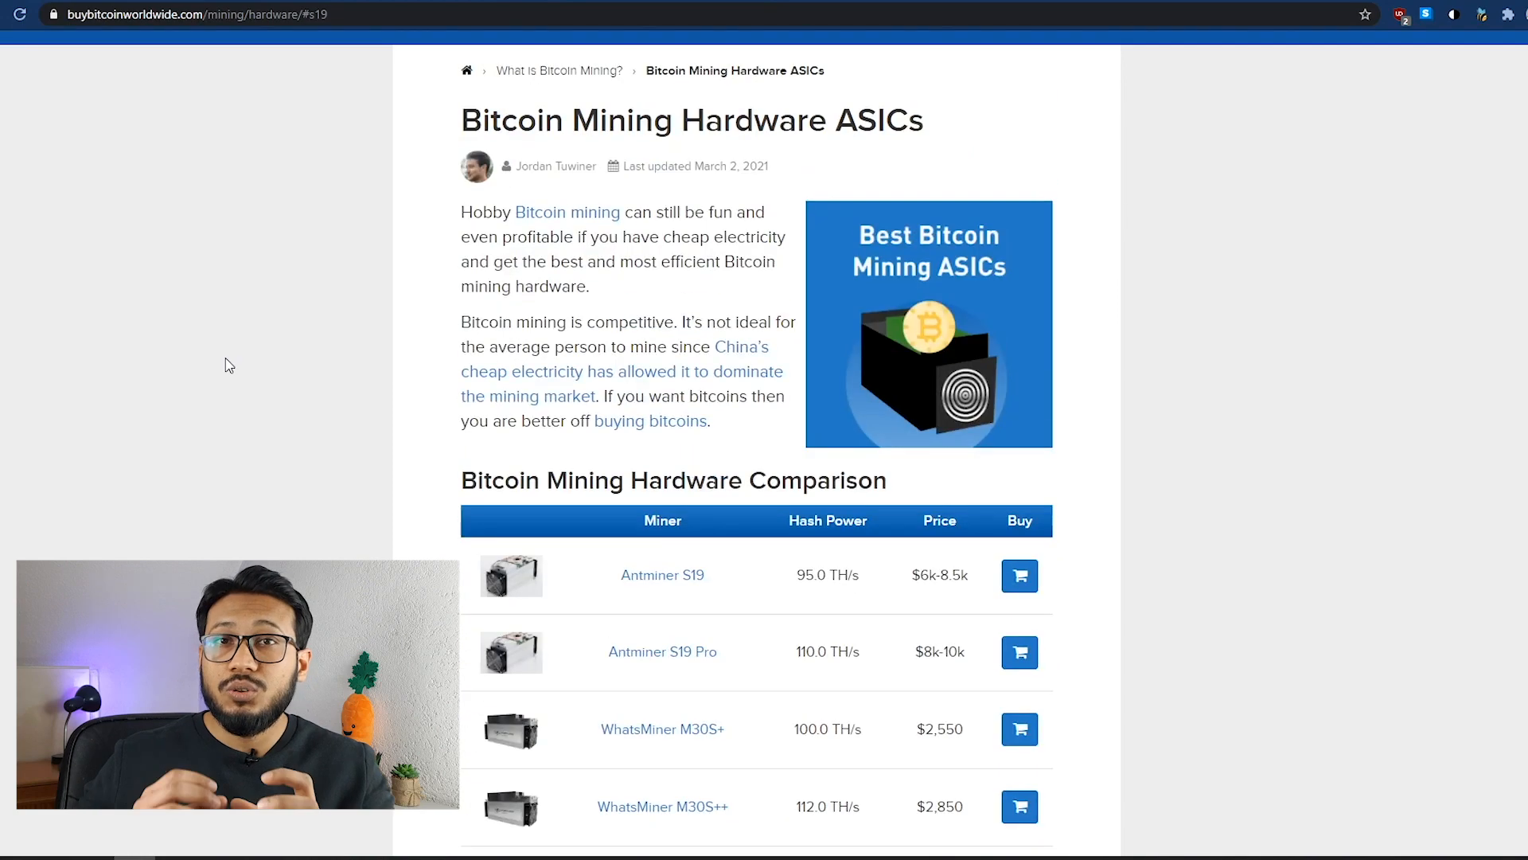
scroll(down, 3)
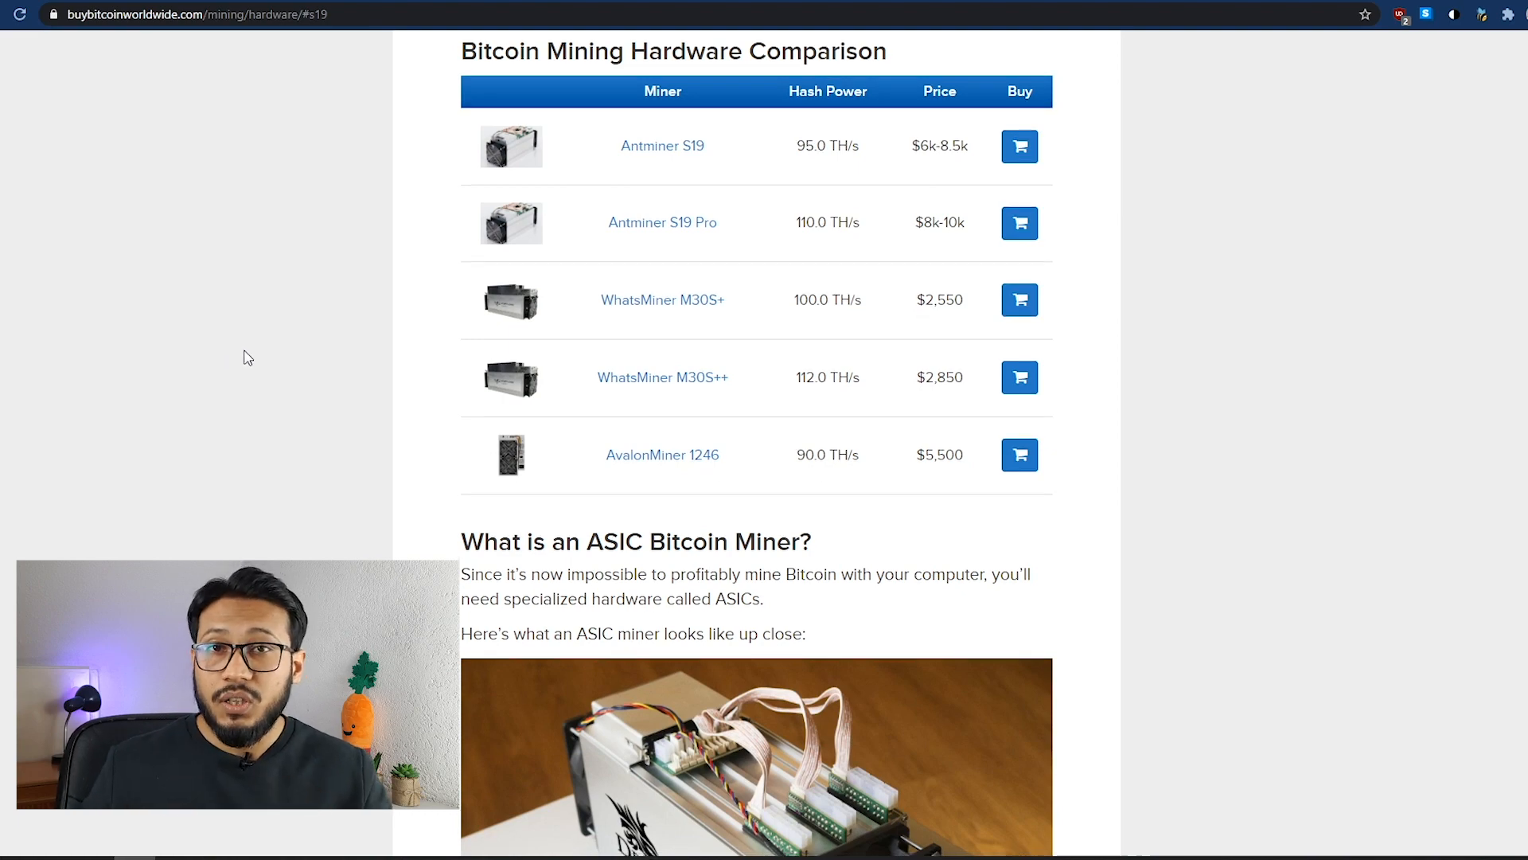
scroll(down, 3)
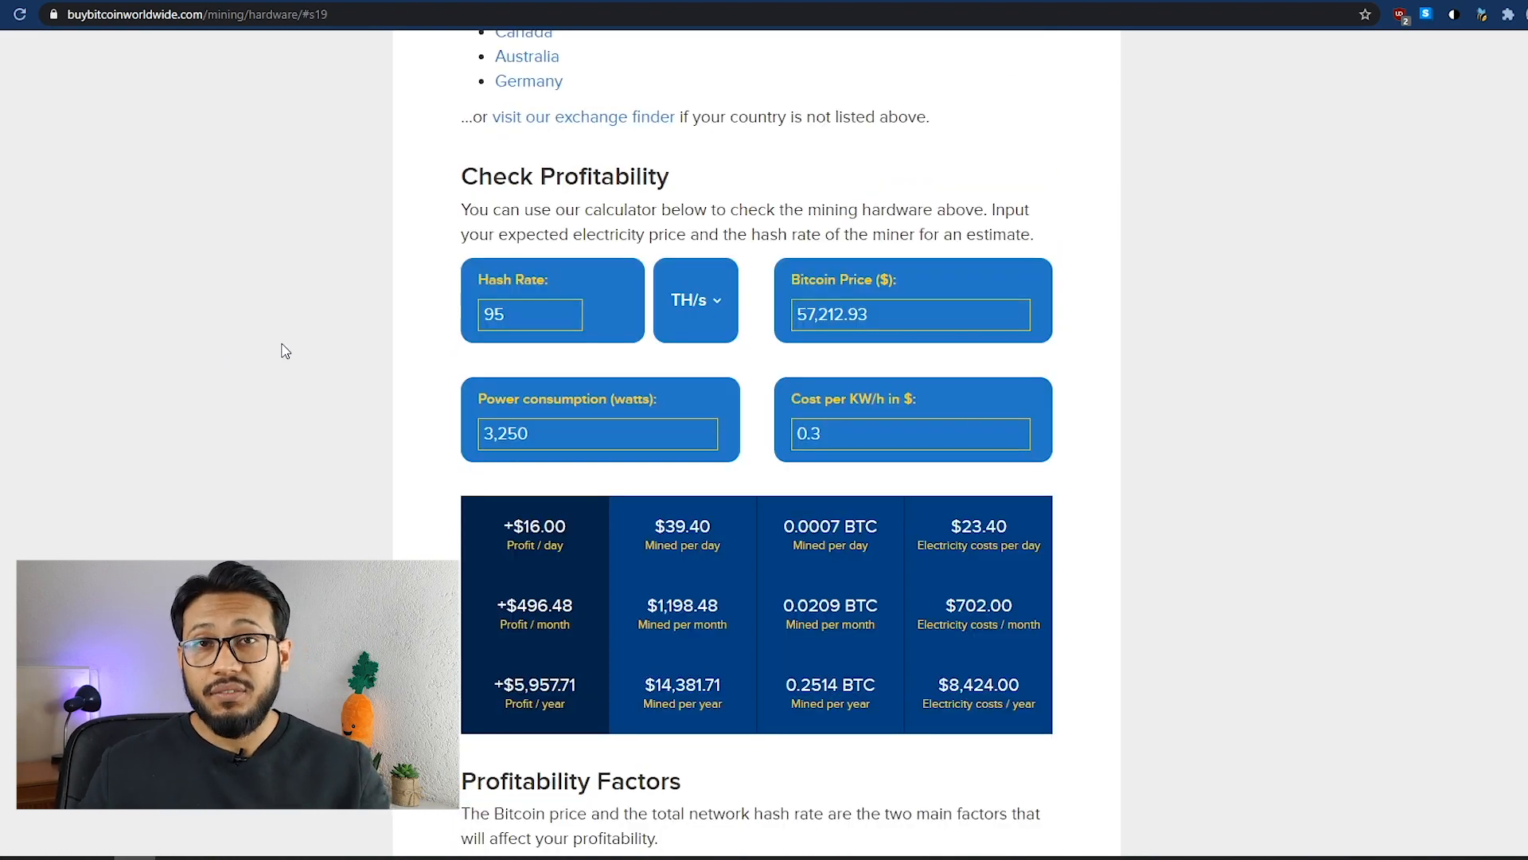